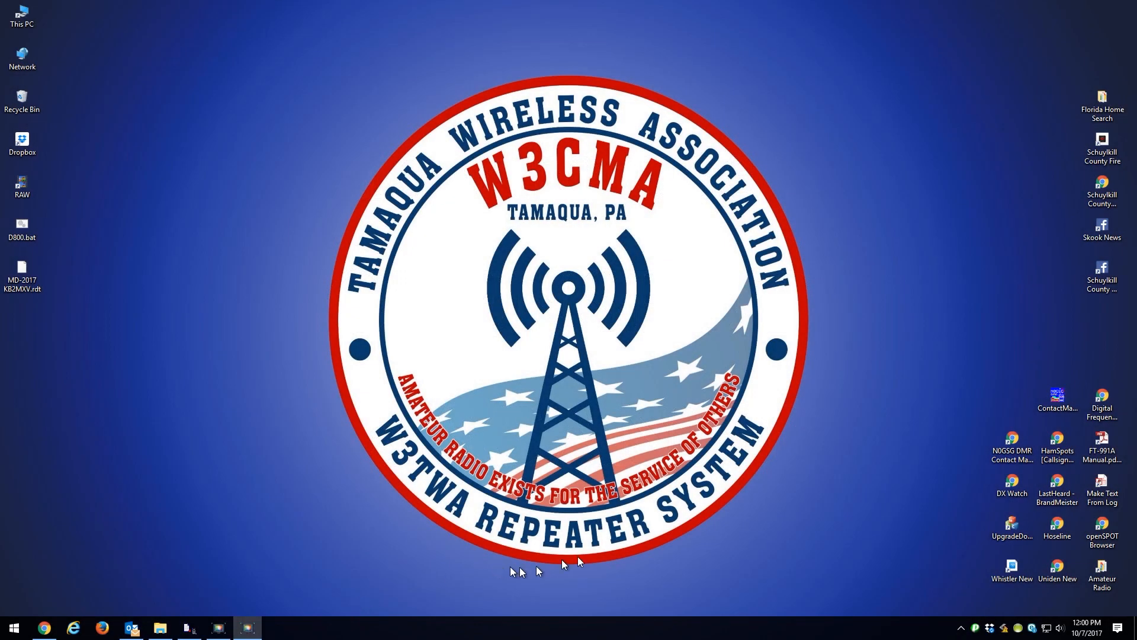
{"action": "mouse_move", "coordinate": [440, 534]}
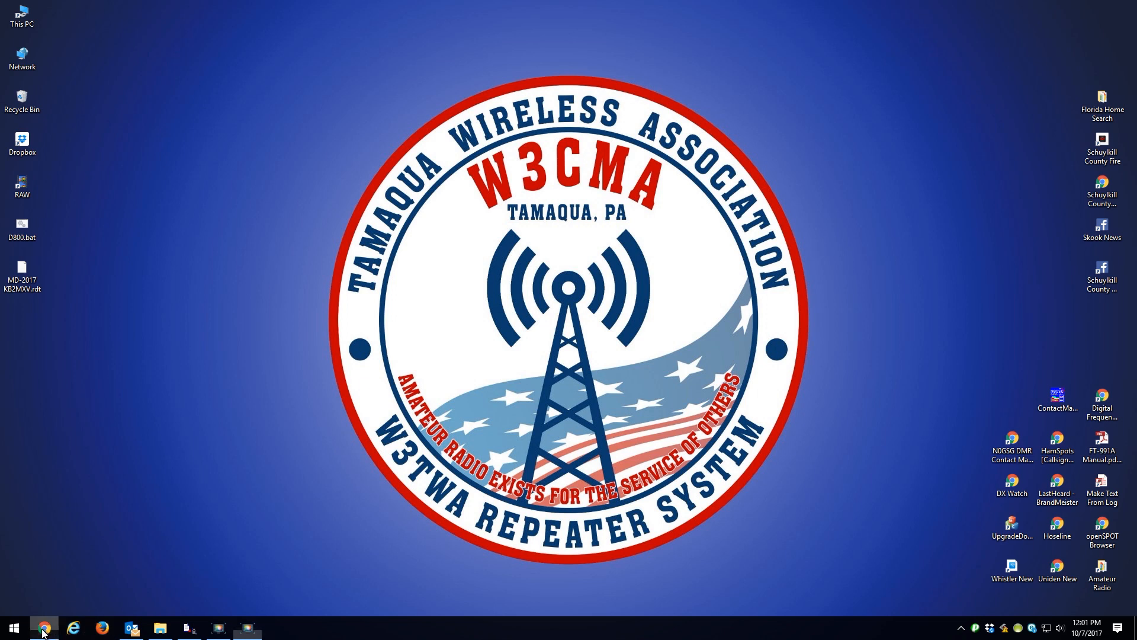
Bring up the openSPOT status page showing no BrandMeister talkgroups linked
{"action": "left_click", "coordinate": [44, 628]}
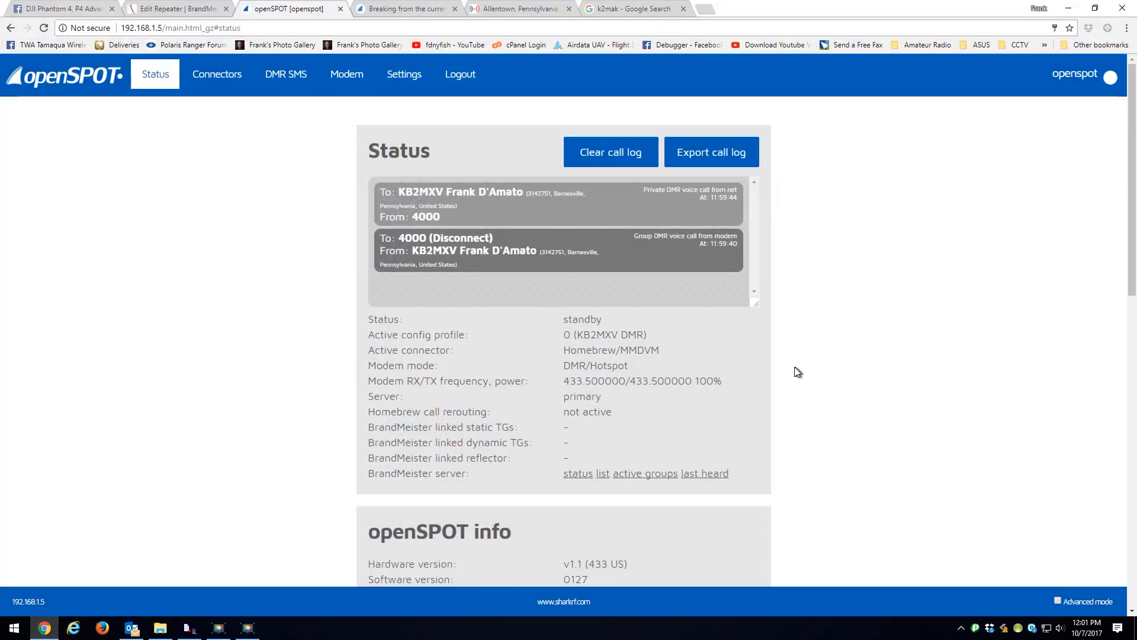
{"action": "mouse_move", "coordinate": [618, 439]}
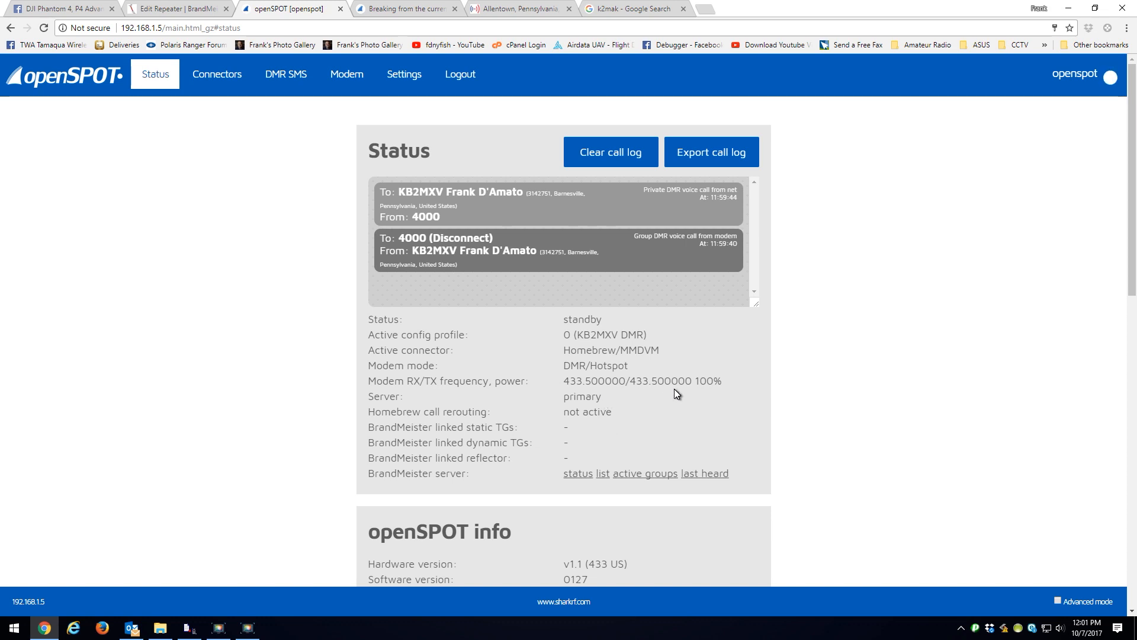
{"action": "mouse_move", "coordinate": [552, 434]}
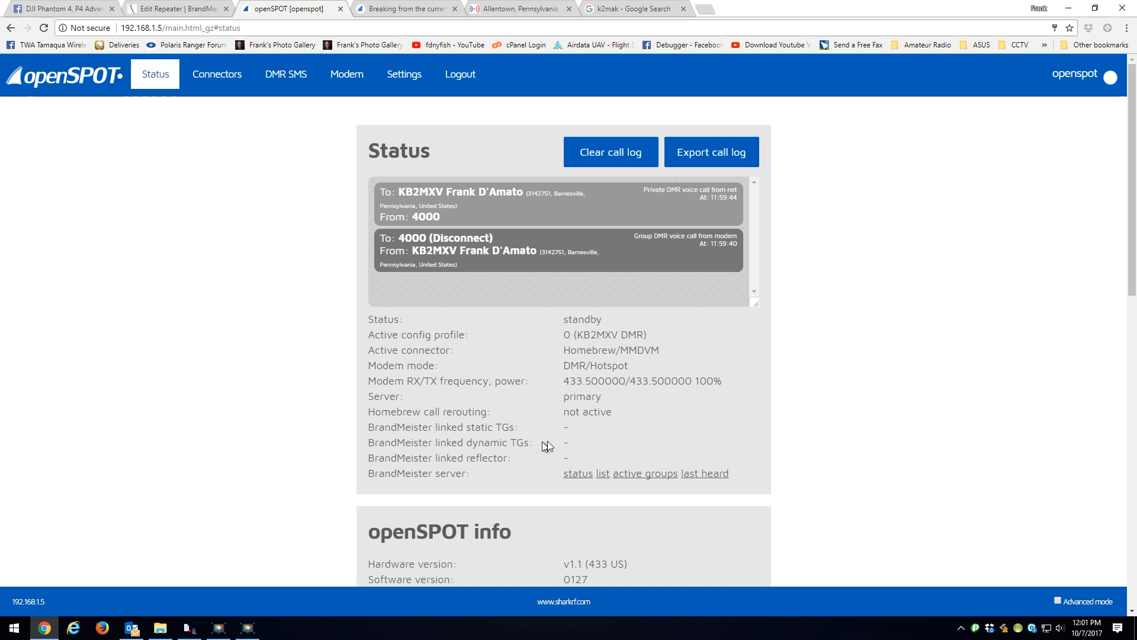
{"action": "mouse_move", "coordinate": [595, 445]}
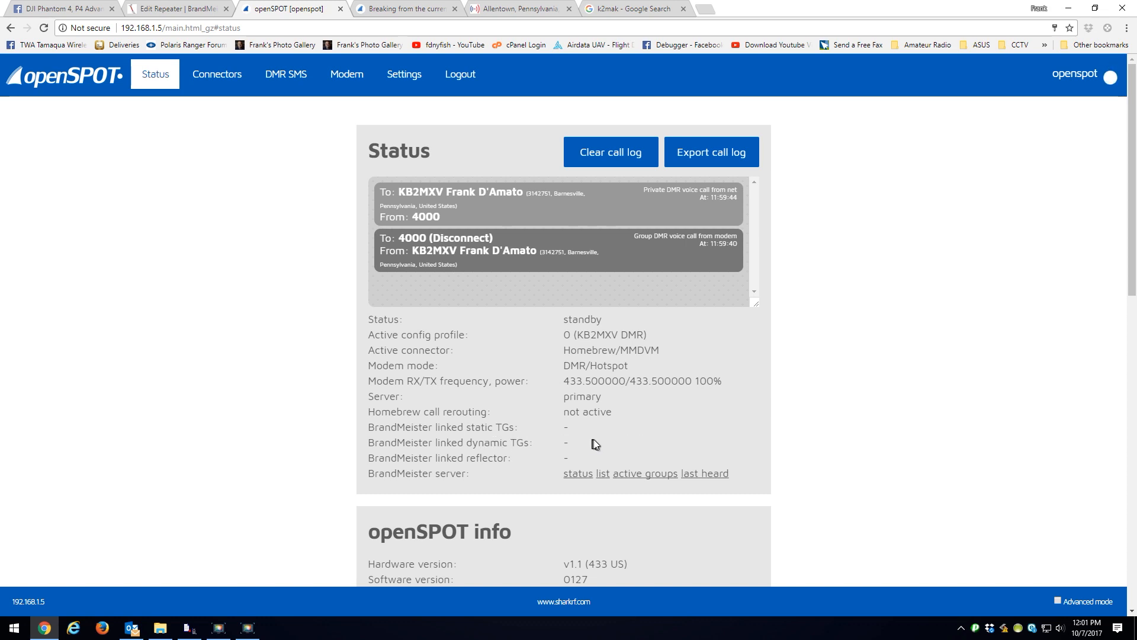
{"action": "mouse_move", "coordinate": [598, 444]}
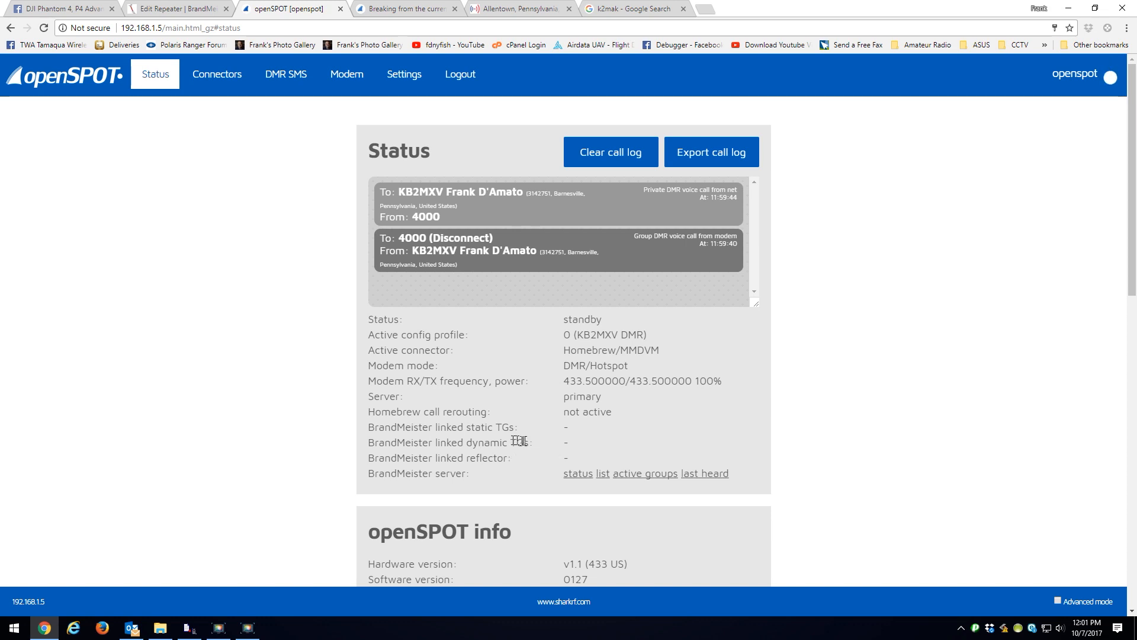
{"action": "mouse_move", "coordinate": [573, 446]}
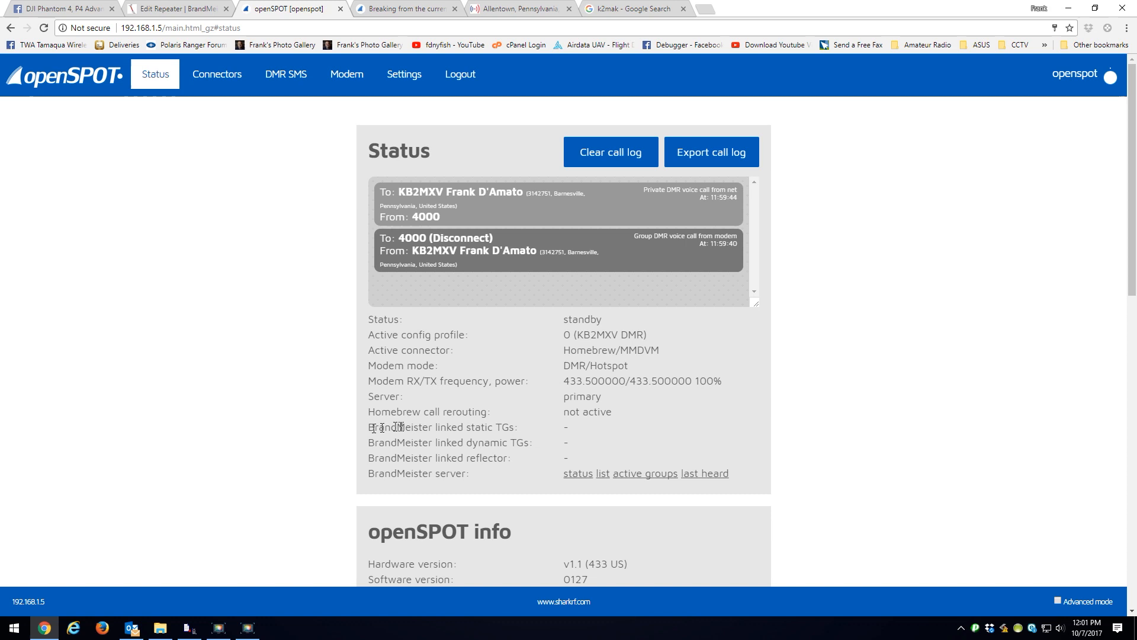
{"action": "mouse_move", "coordinate": [453, 429]}
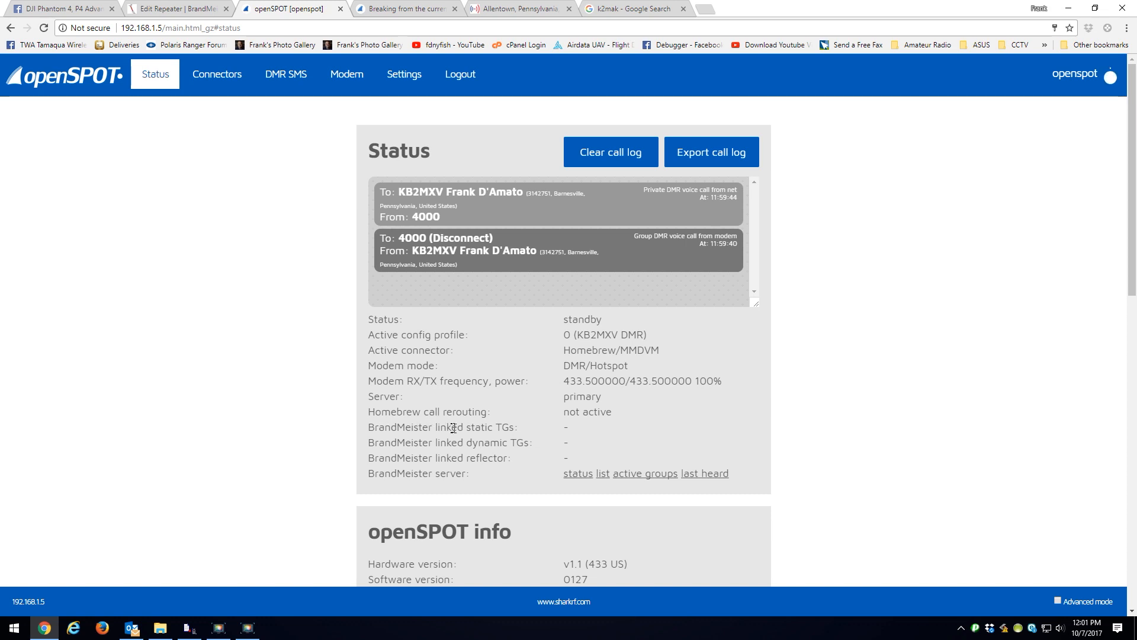
{"action": "mouse_move", "coordinate": [513, 439]}
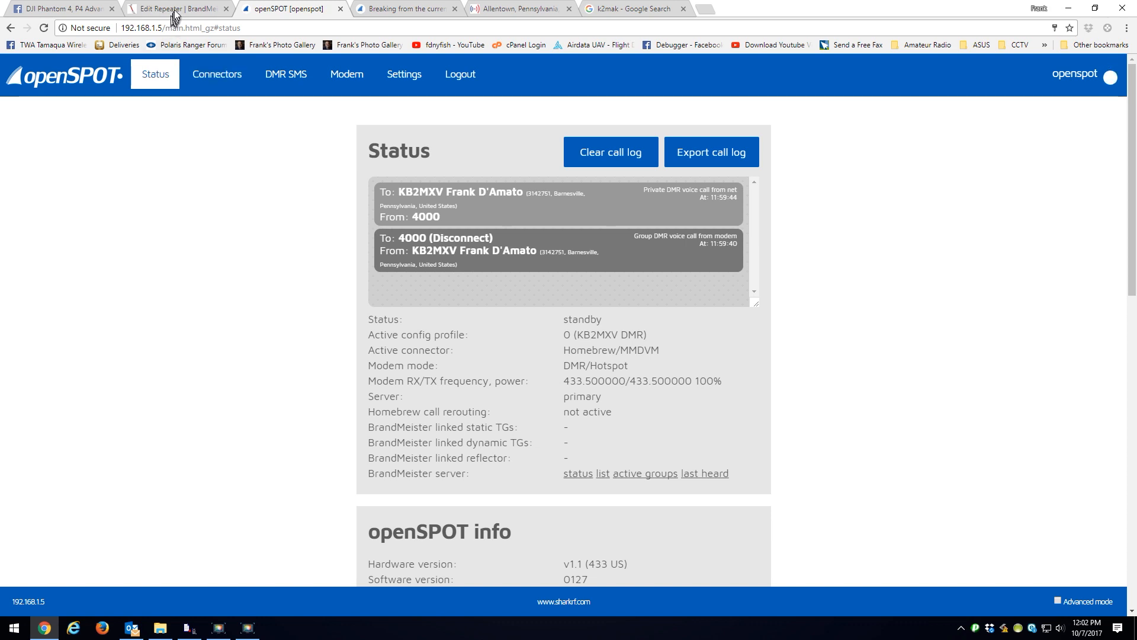
Go to the KB2MXV hotspot settings and focus the empty Static Talkgroups input
{"action": "left_click", "coordinate": [172, 7]}
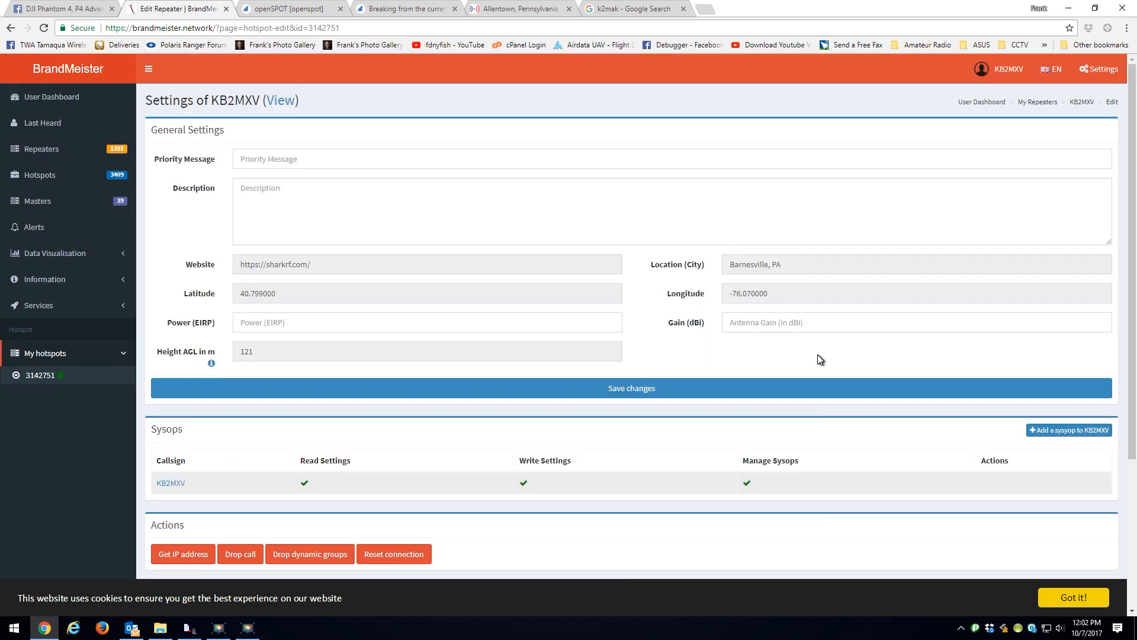
{"action": "scroll", "scroll_direction": "down", "scroll_amount": 3}
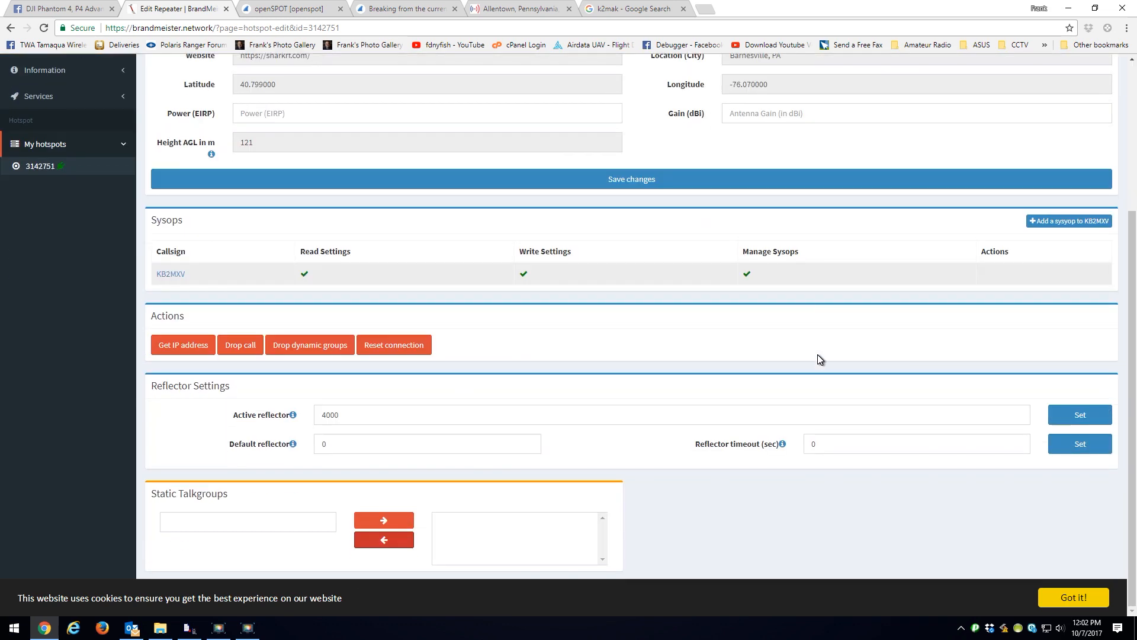
{"action": "left_click", "coordinate": [216, 522]}
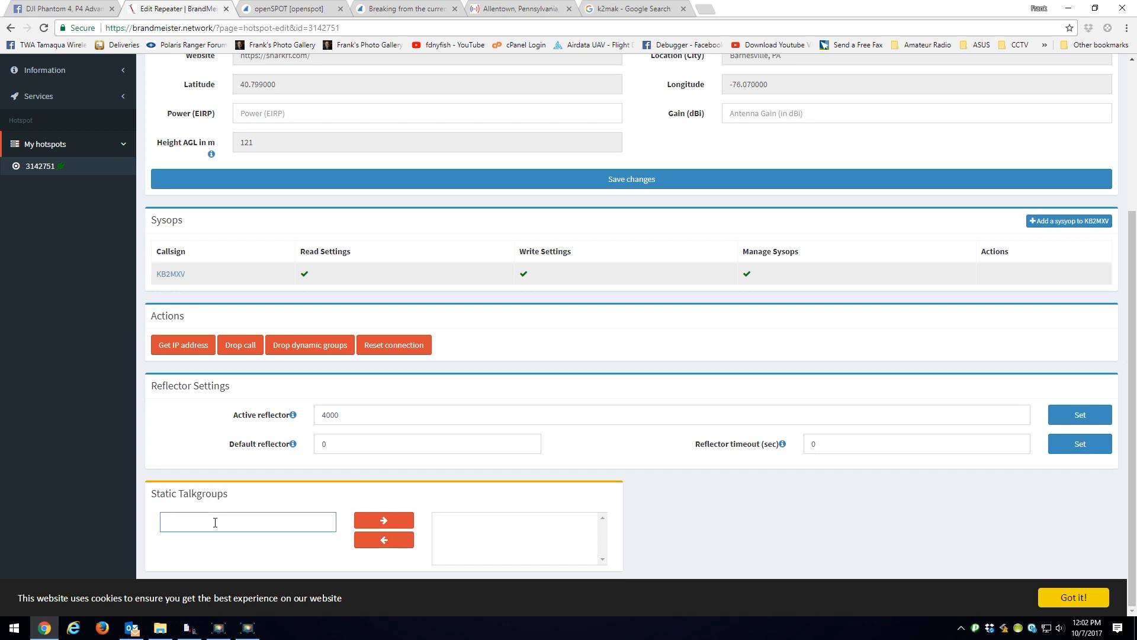
{"action": "mouse_move", "coordinate": [267, 530]}
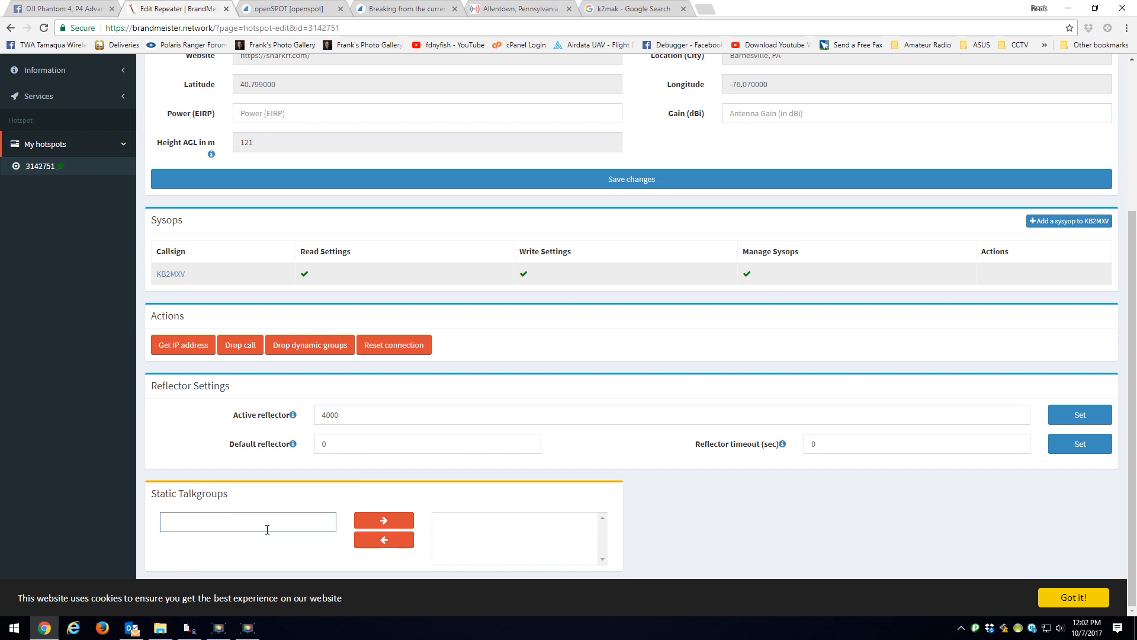
Add static talkgroups 310, 3142 Pennsylvania, 3172 Northeast, 3185 CACTUS and 3435
{"action": "type", "text": "310"}
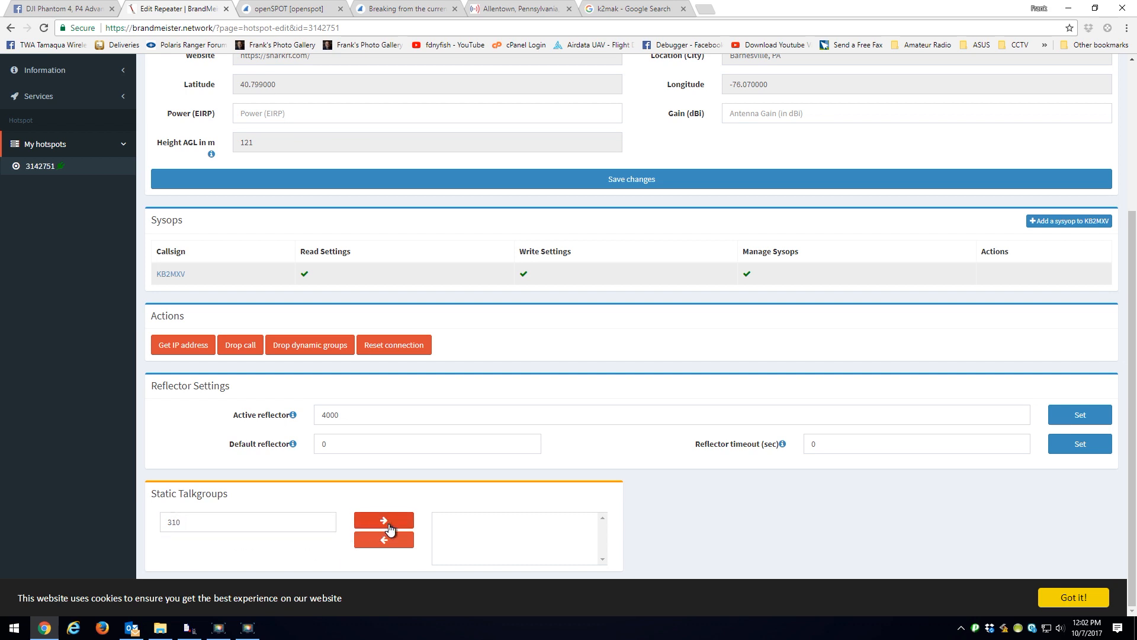
{"action": "left_click", "coordinate": [383, 520]}
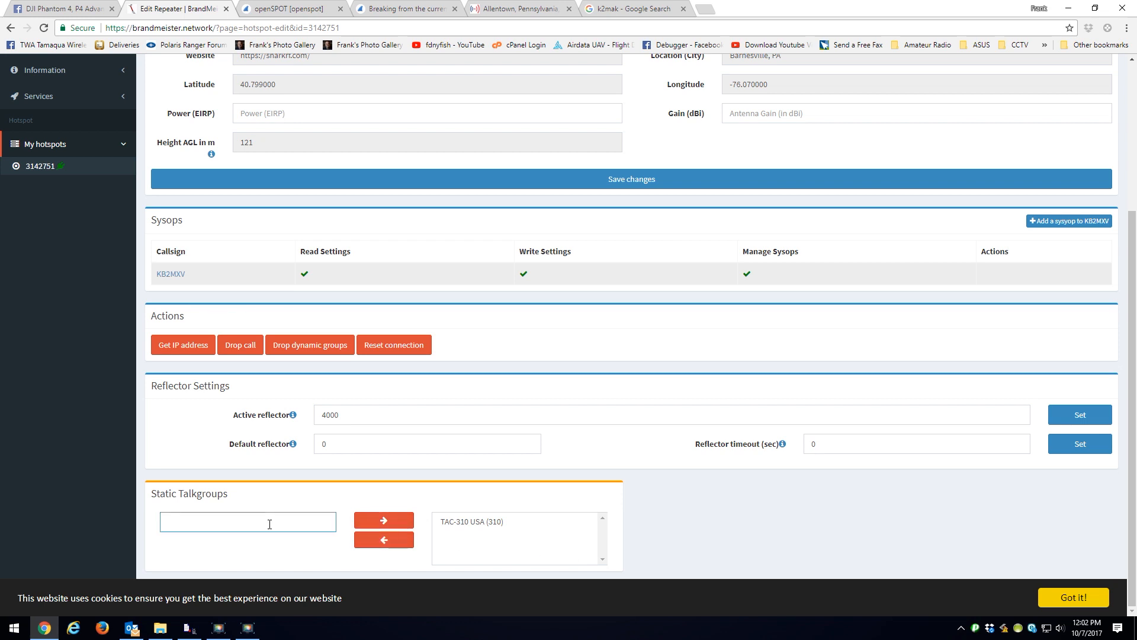
{"action": "type", "text": "3142"}
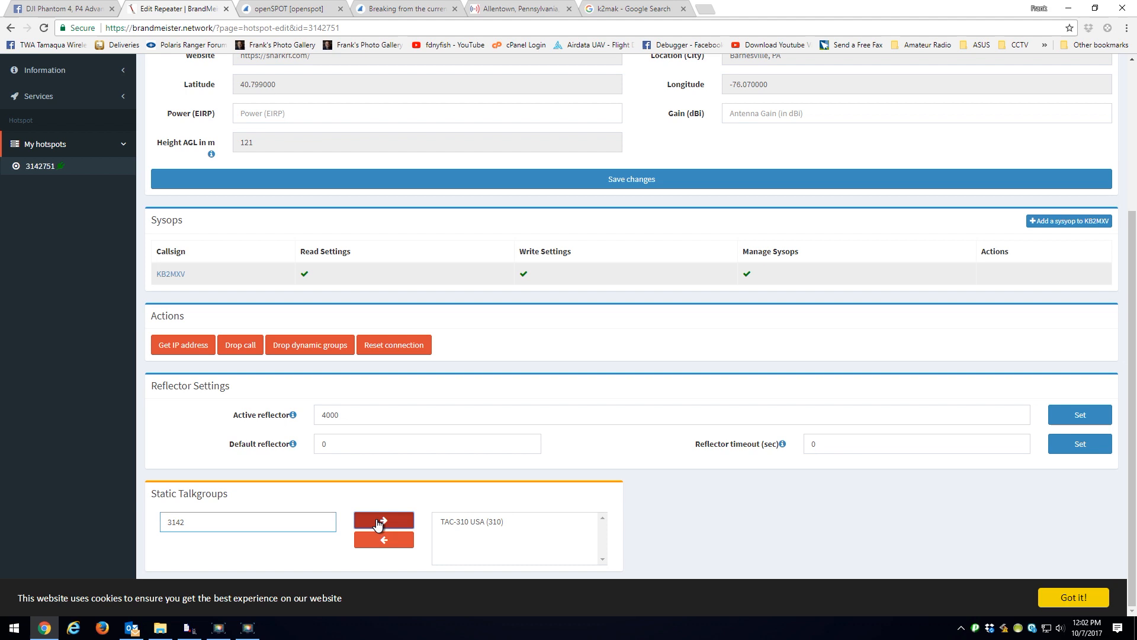
{"action": "left_click", "coordinate": [384, 521]}
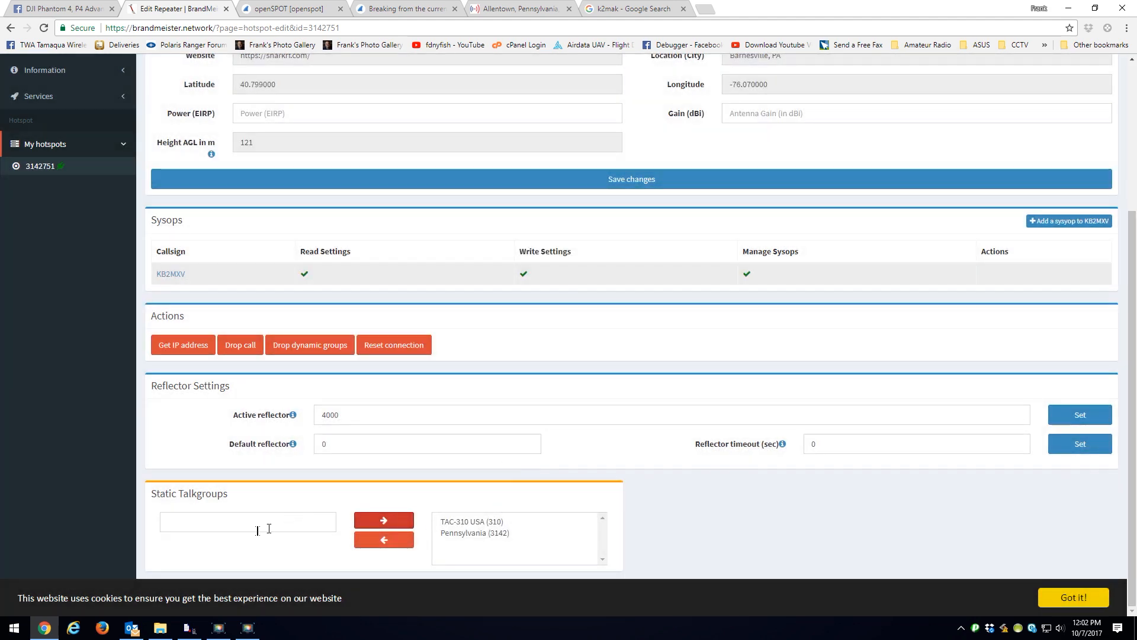
{"action": "left_click", "coordinate": [248, 521]}
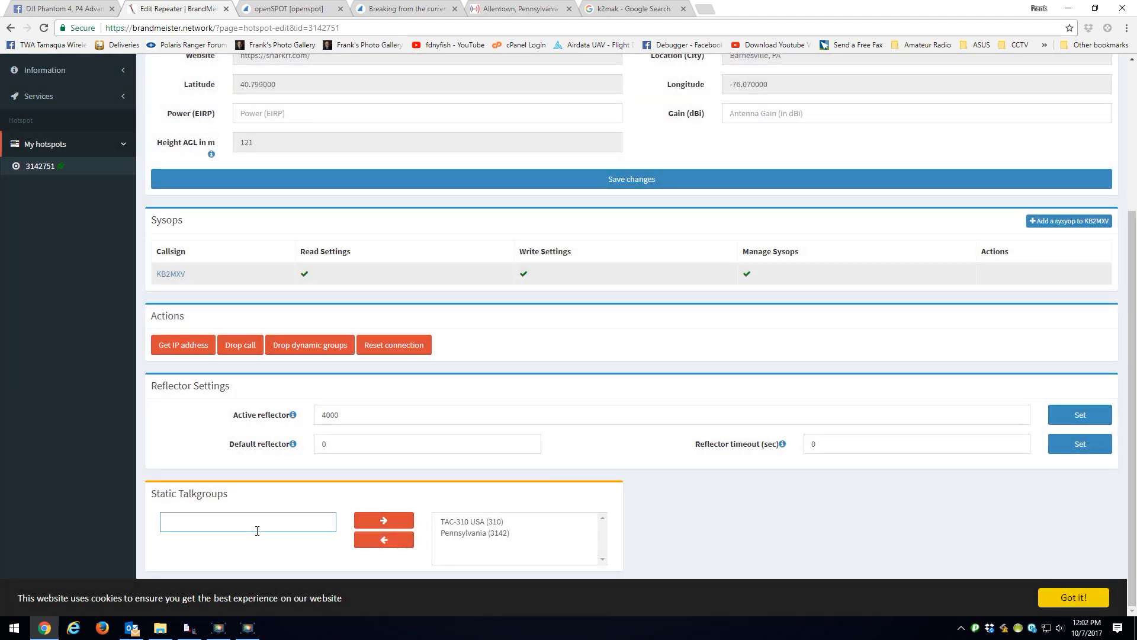
{"action": "type", "text": "3172"}
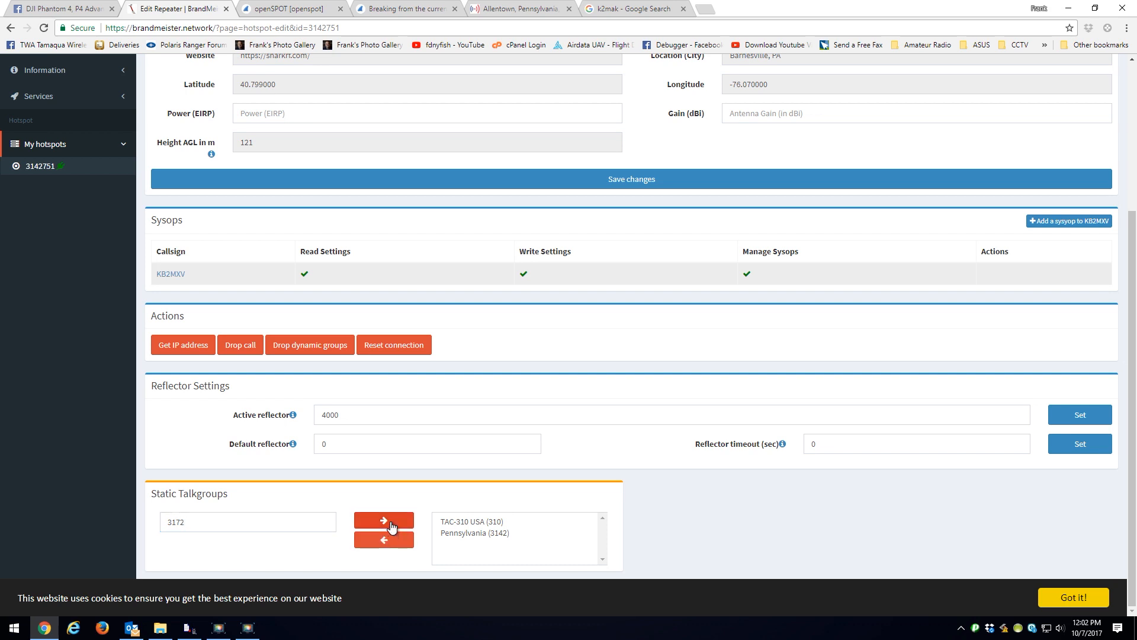
{"action": "left_click", "coordinate": [384, 521]}
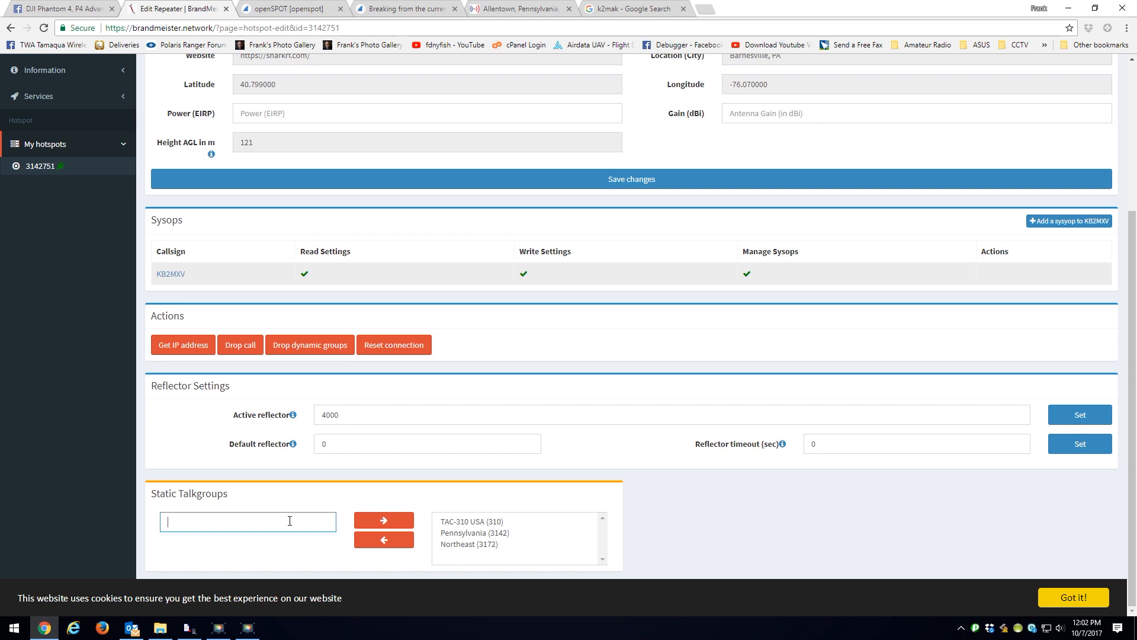
{"action": "type", "text": "3185"}
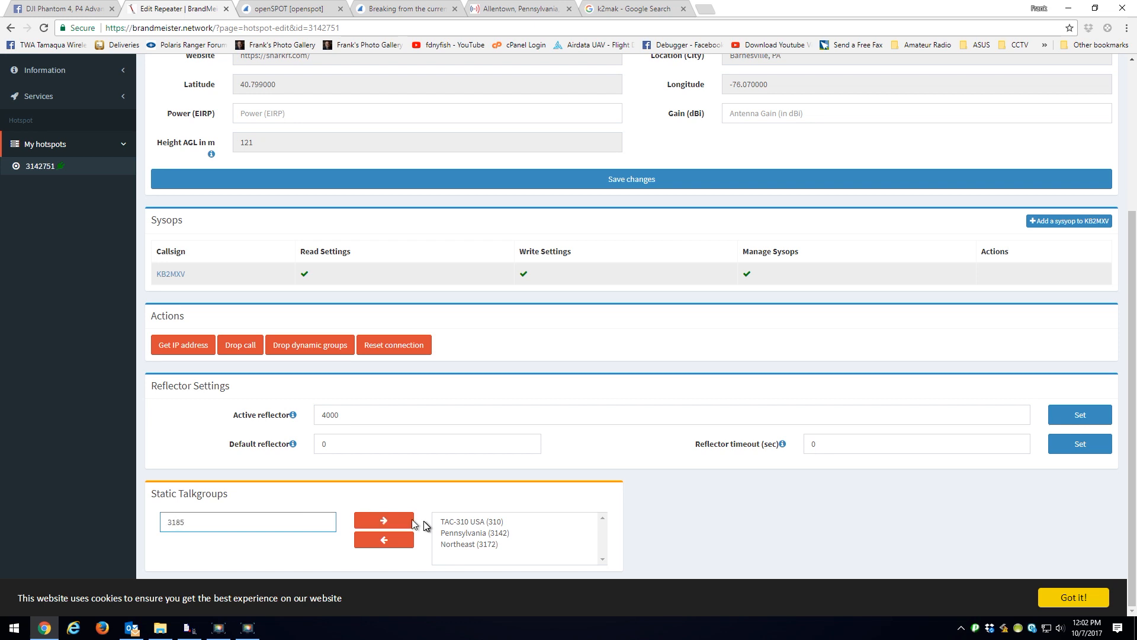
{"action": "left_click", "coordinate": [384, 521]}
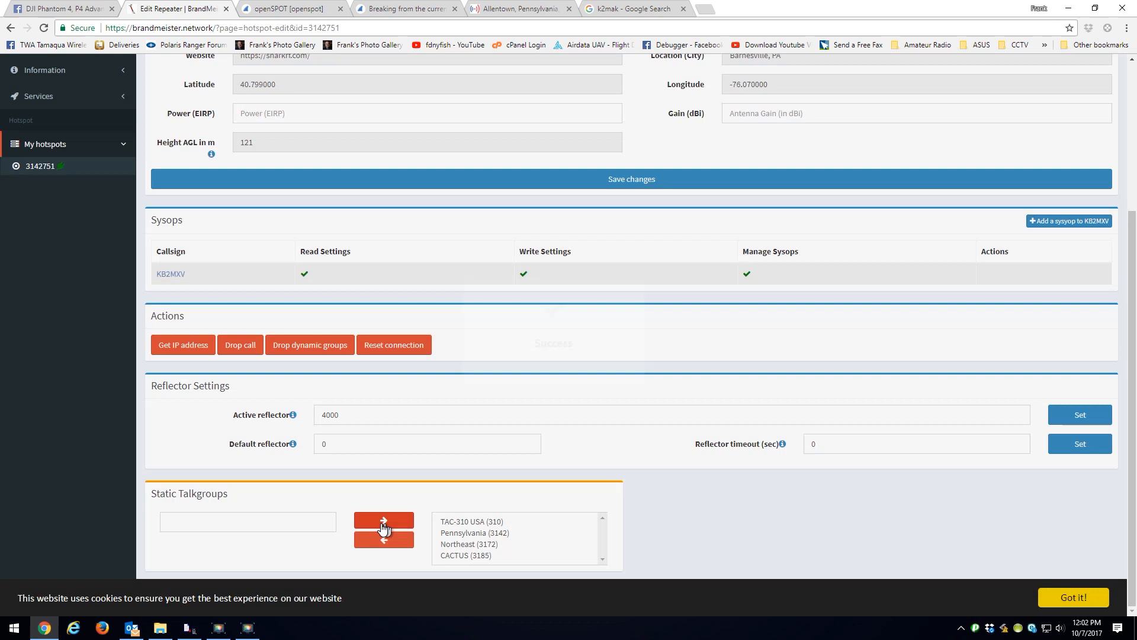
{"action": "left_click", "coordinate": [248, 521]}
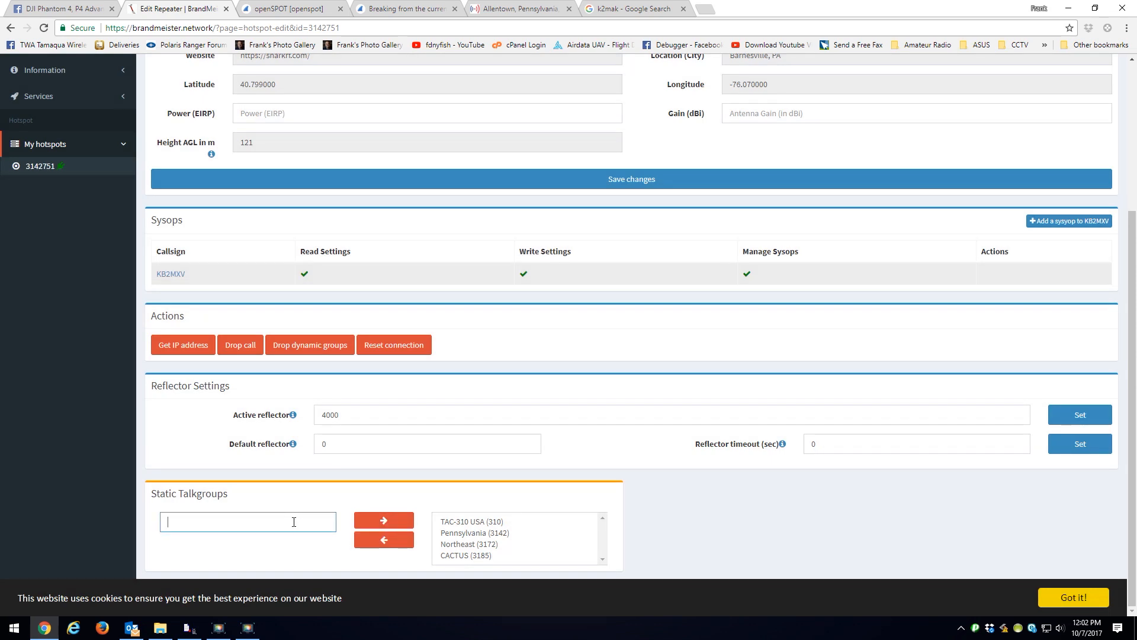
{"action": "type", "text": "3435"}
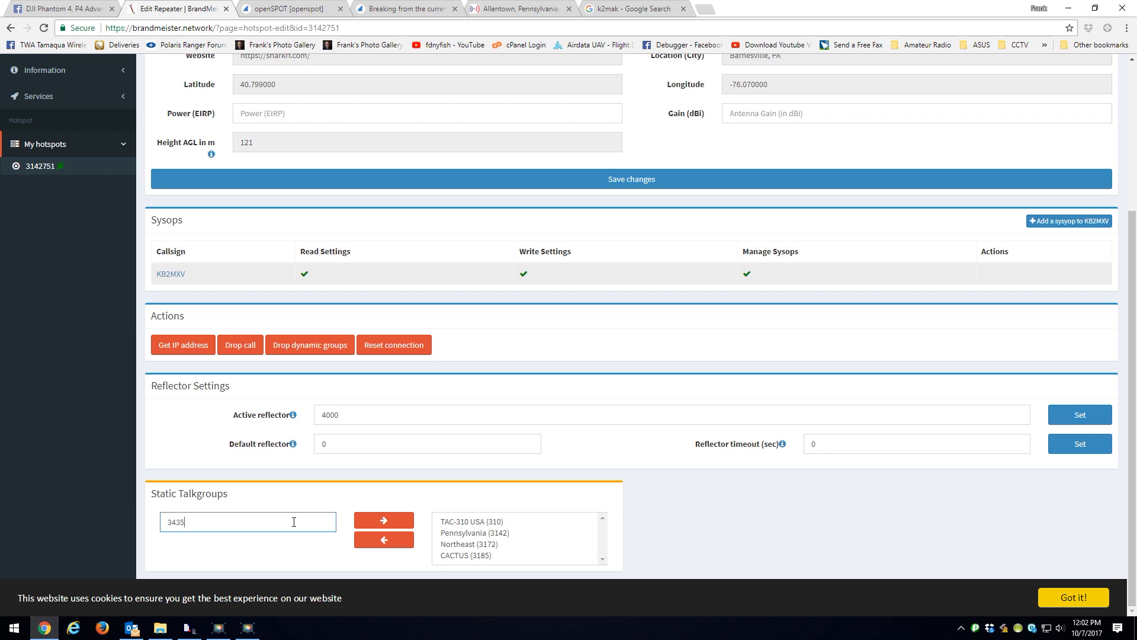
{"action": "left_click", "coordinate": [384, 520]}
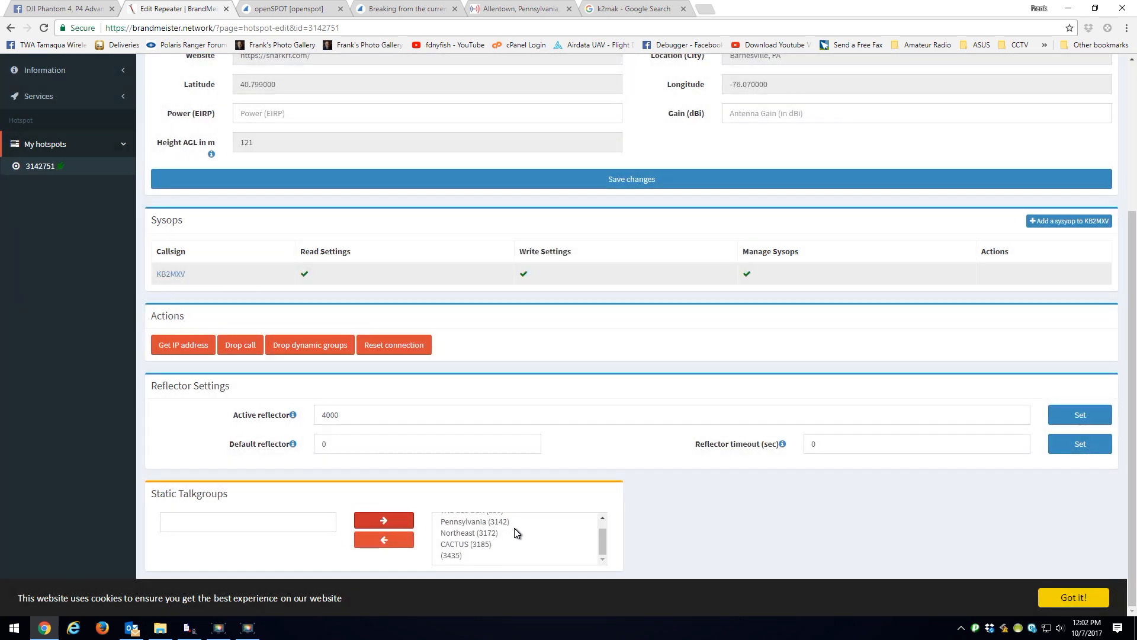
Add static talkgroups 31365, 31366 and 314235
{"action": "left_click", "coordinate": [248, 521]}
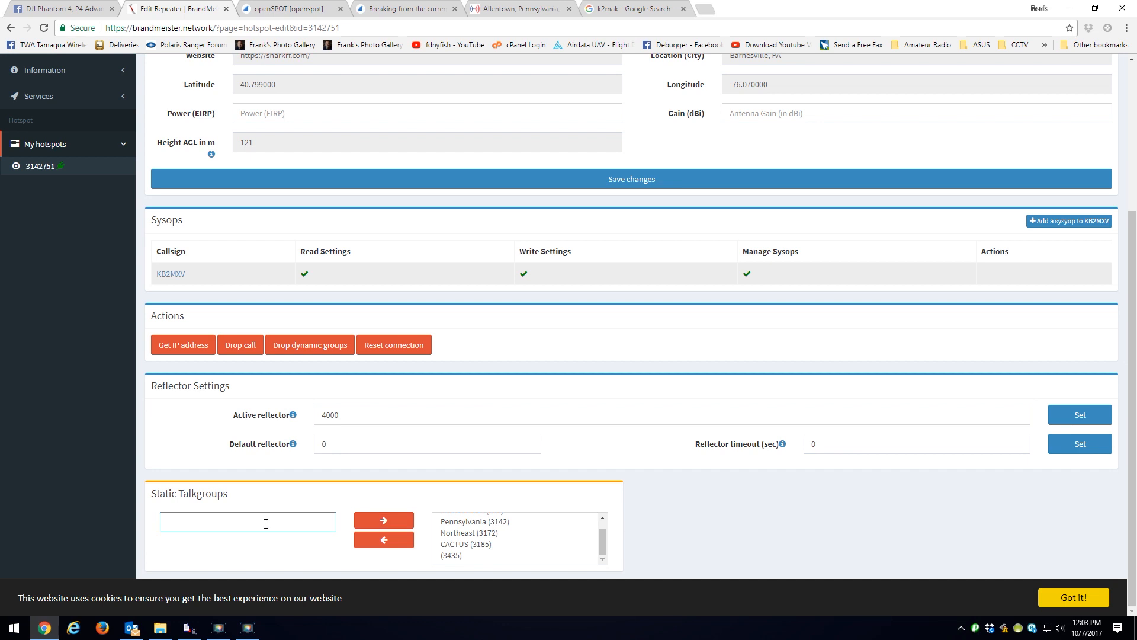
{"action": "type", "text": "3136"}
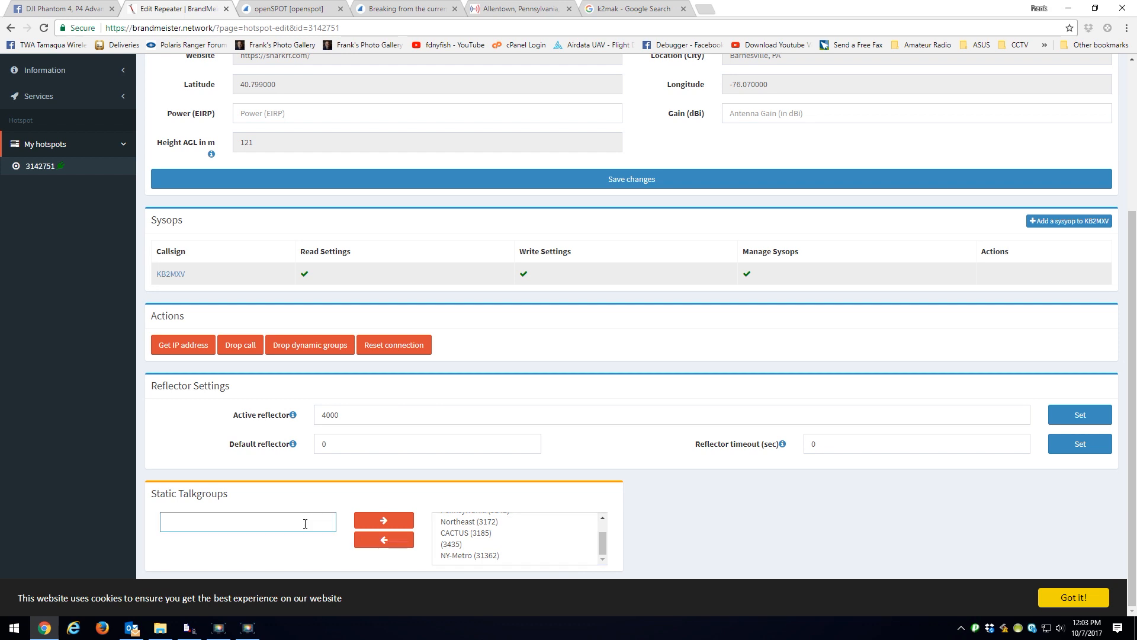
{"action": "type", "text": "31365"}
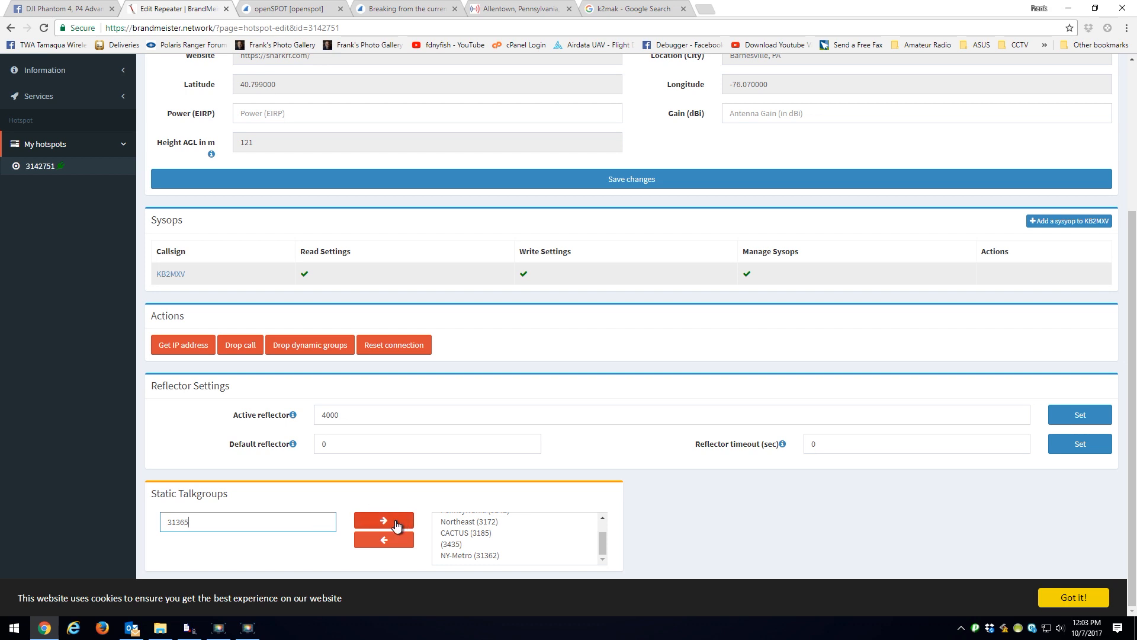
{"action": "left_click", "coordinate": [384, 519]}
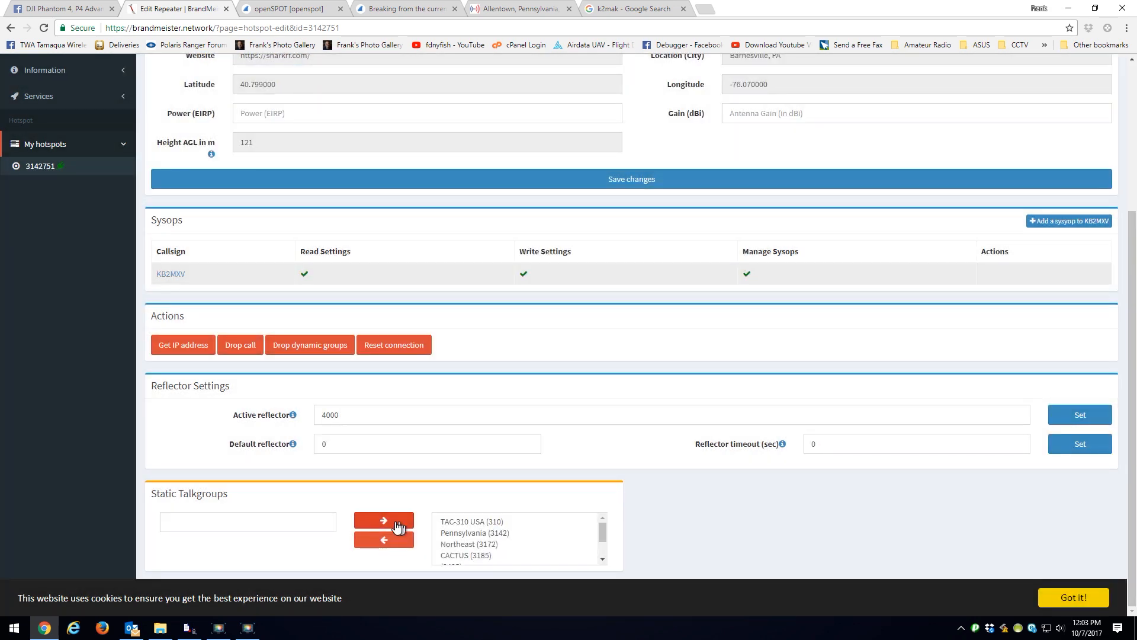
{"action": "left_click", "coordinate": [248, 522]}
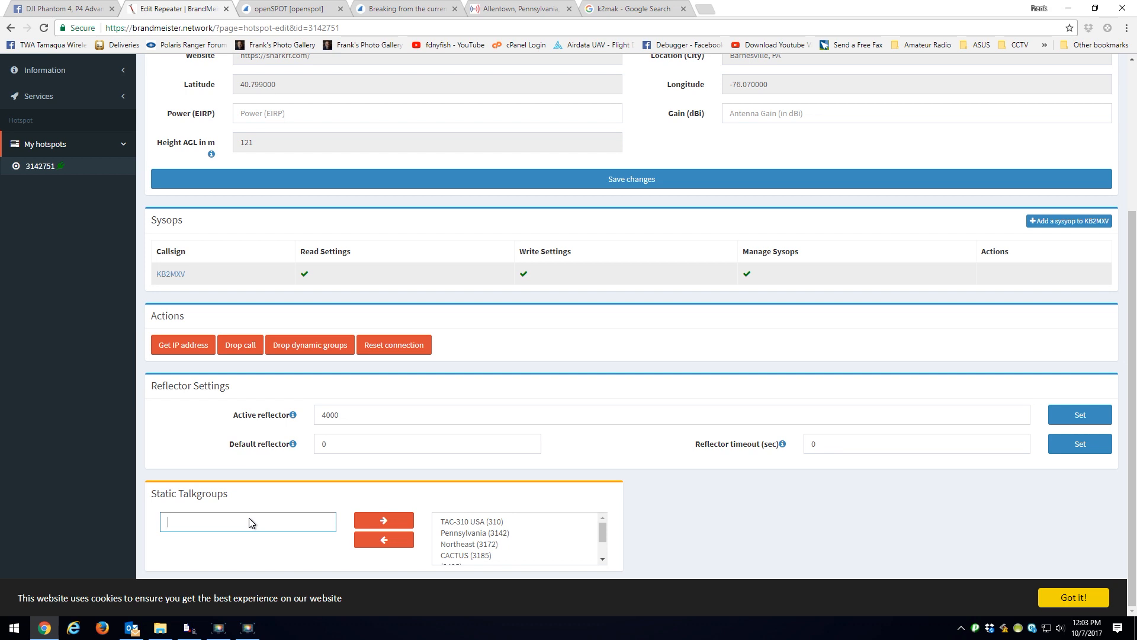
{"action": "type", "text": "31366"}
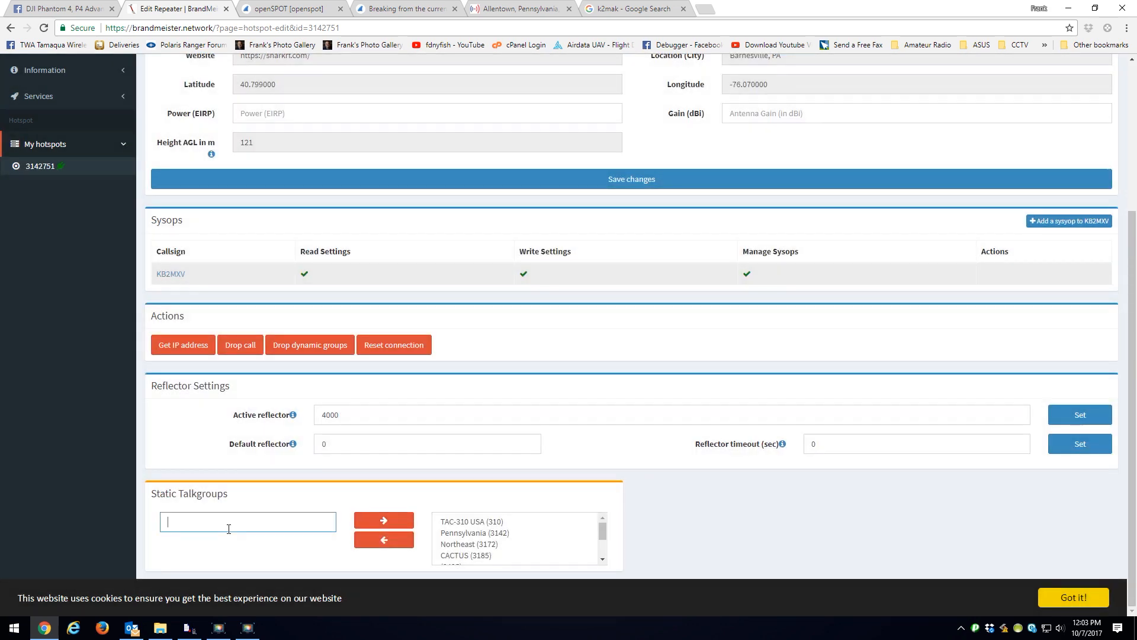
{"action": "type", "text": "3"}
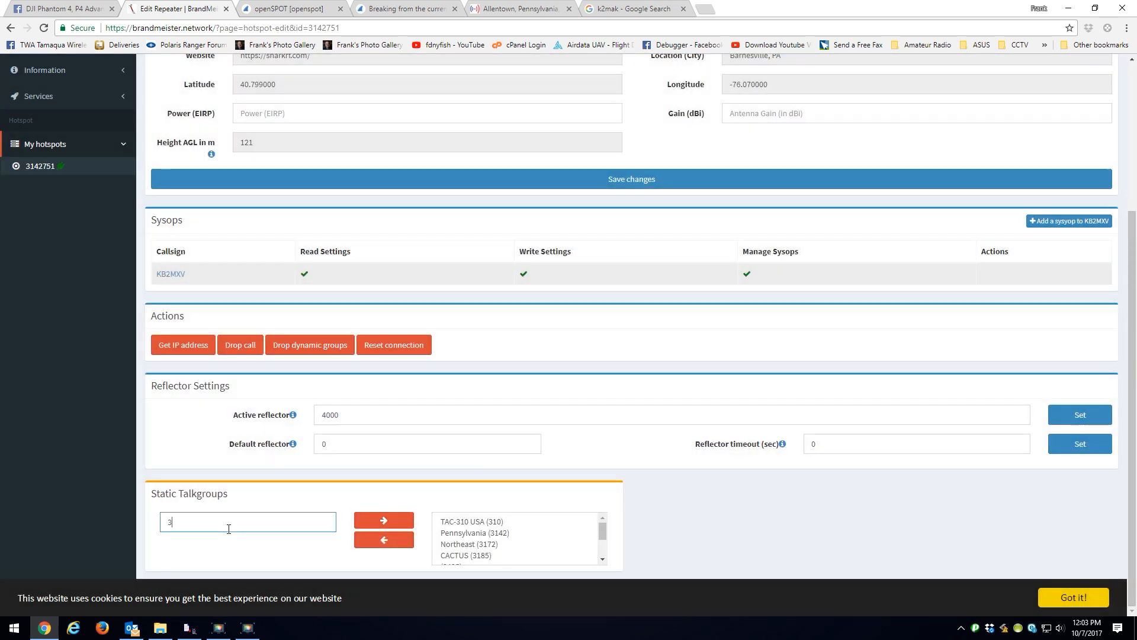
{"action": "type", "text": "14235"}
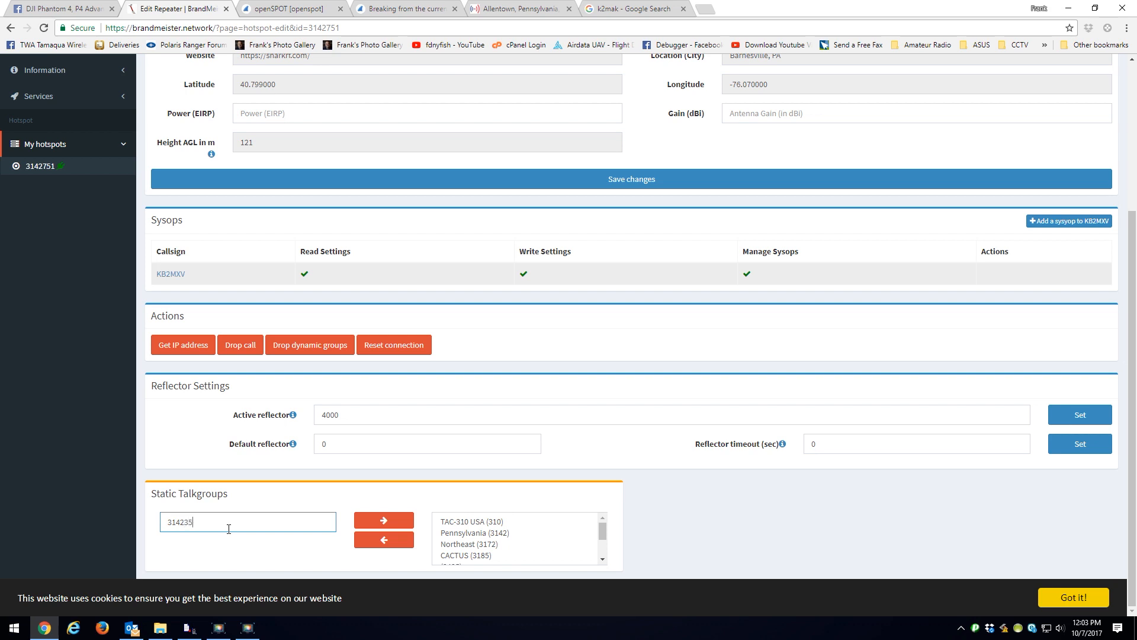
{"action": "left_click", "coordinate": [384, 520]}
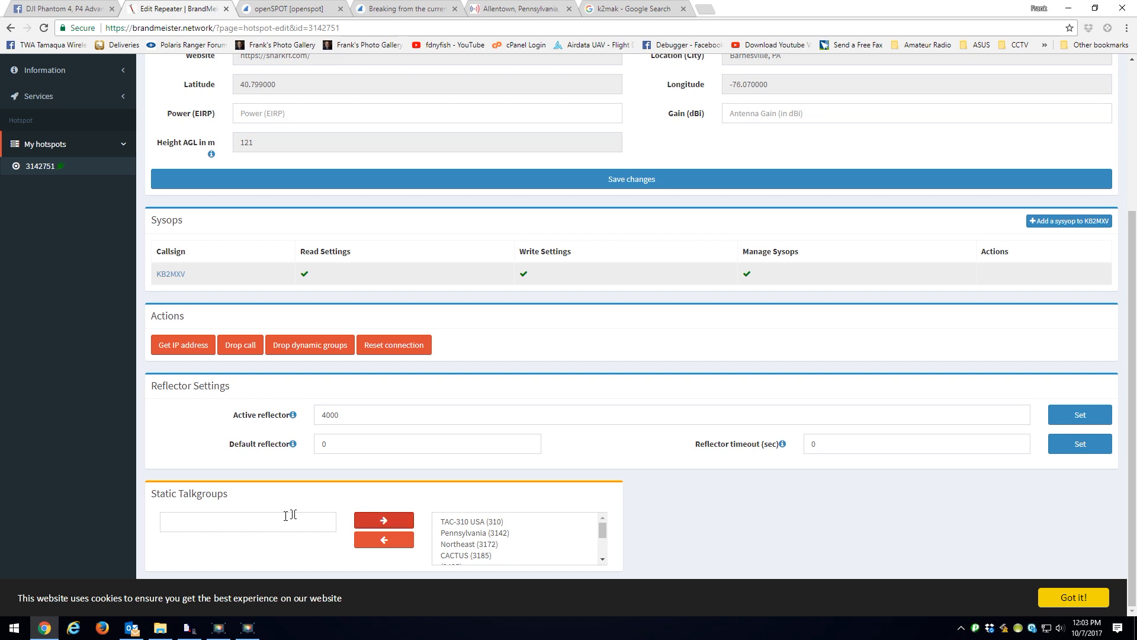
Add static talkgroups 314254, 31421 and 9911
{"action": "type", "text": "3"}
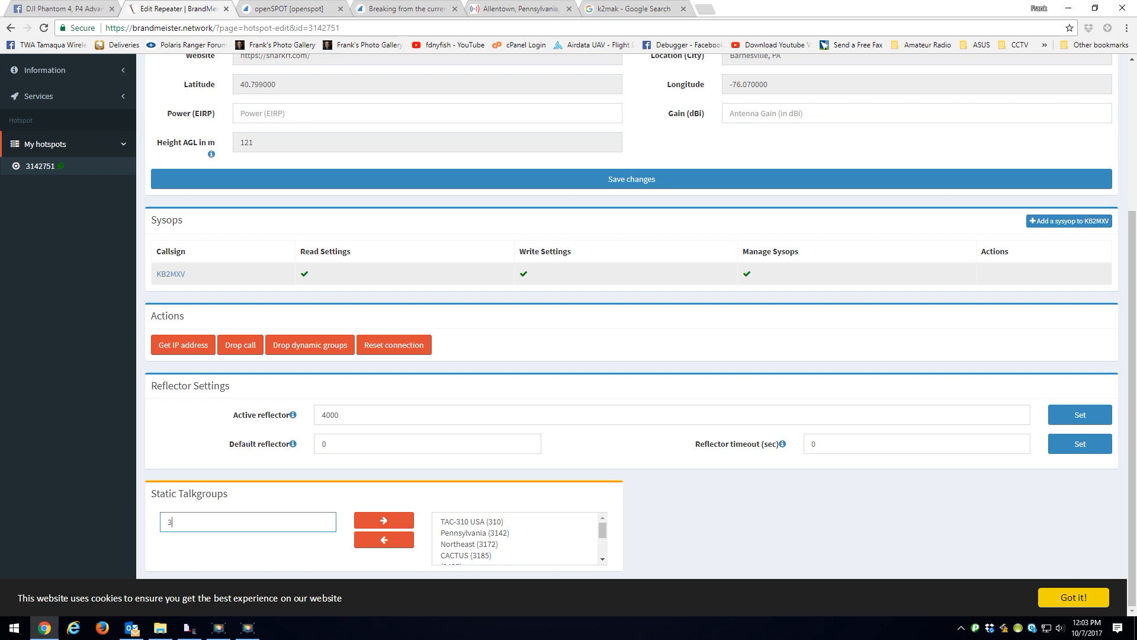
{"action": "type", "text": "14254"}
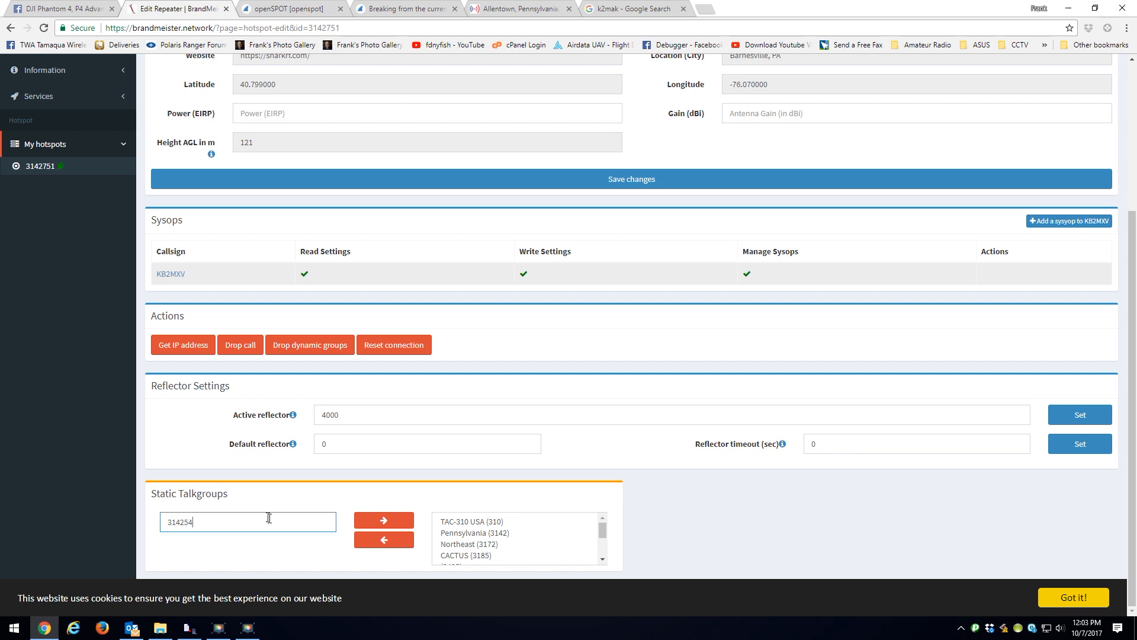
{"action": "left_click", "coordinate": [384, 520]}
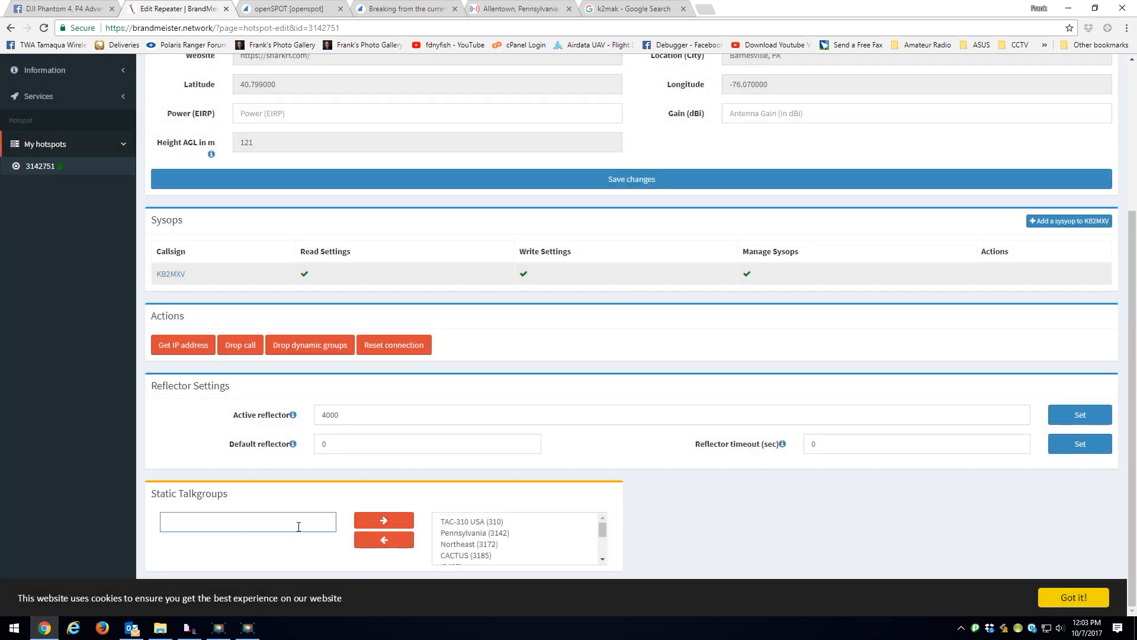
{"action": "type", "text": "31421"}
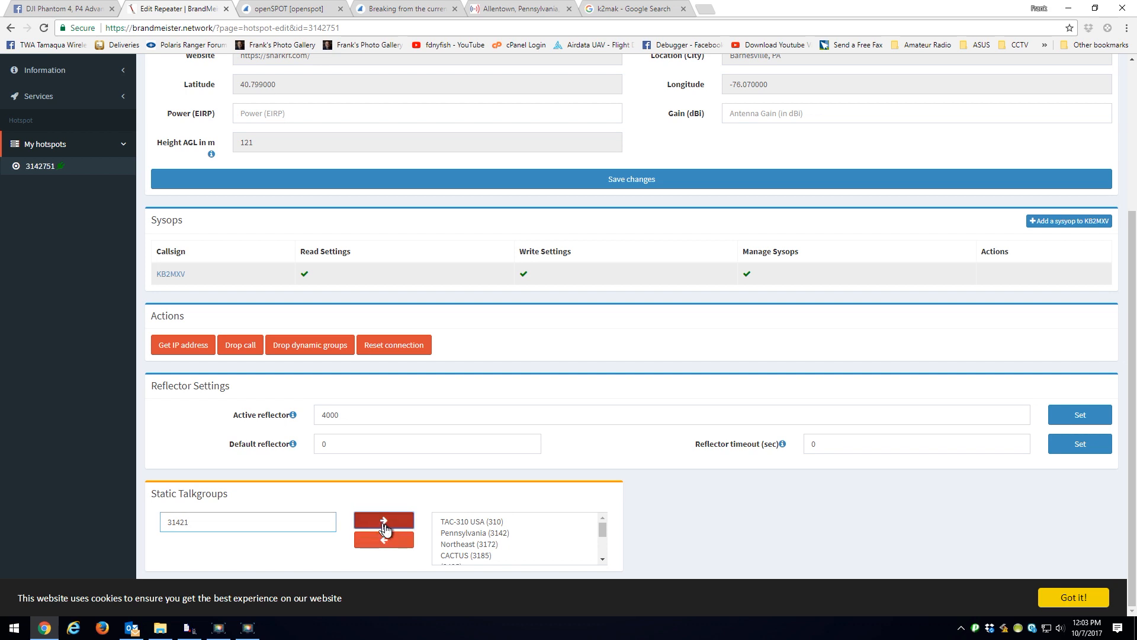
{"action": "left_click", "coordinate": [384, 521]}
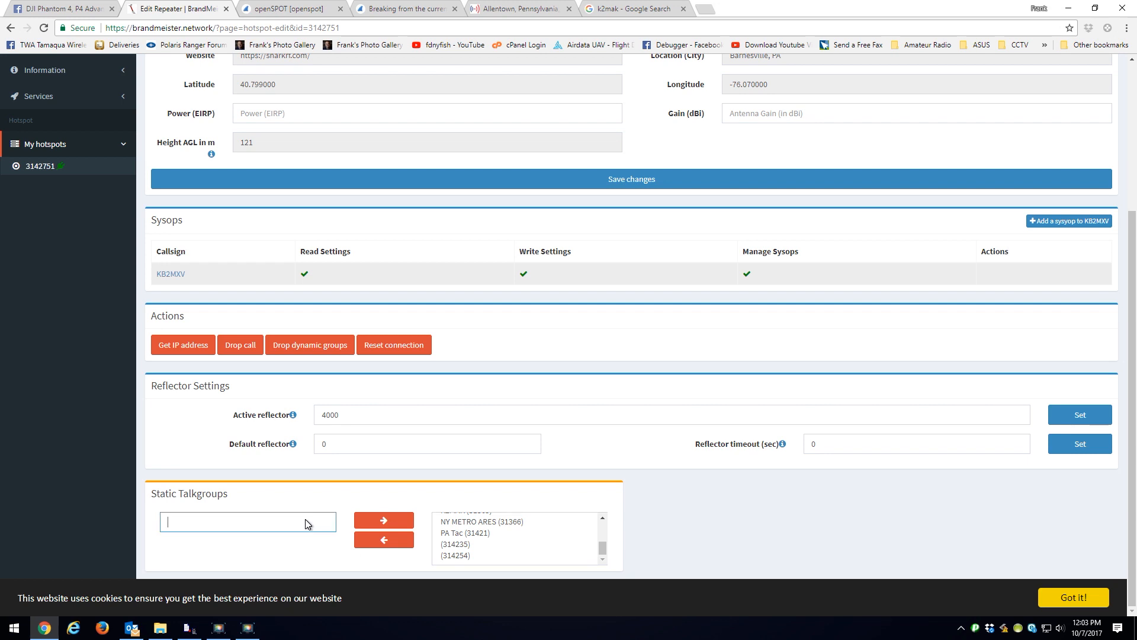
{"action": "type", "text": "9911"}
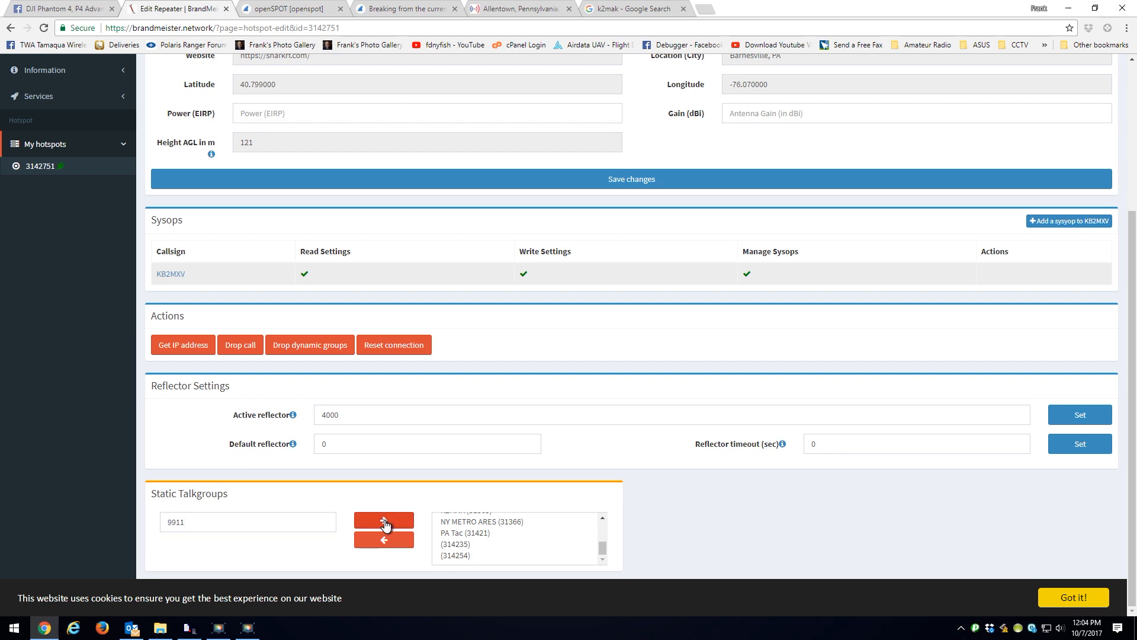
{"action": "left_click", "coordinate": [384, 521]}
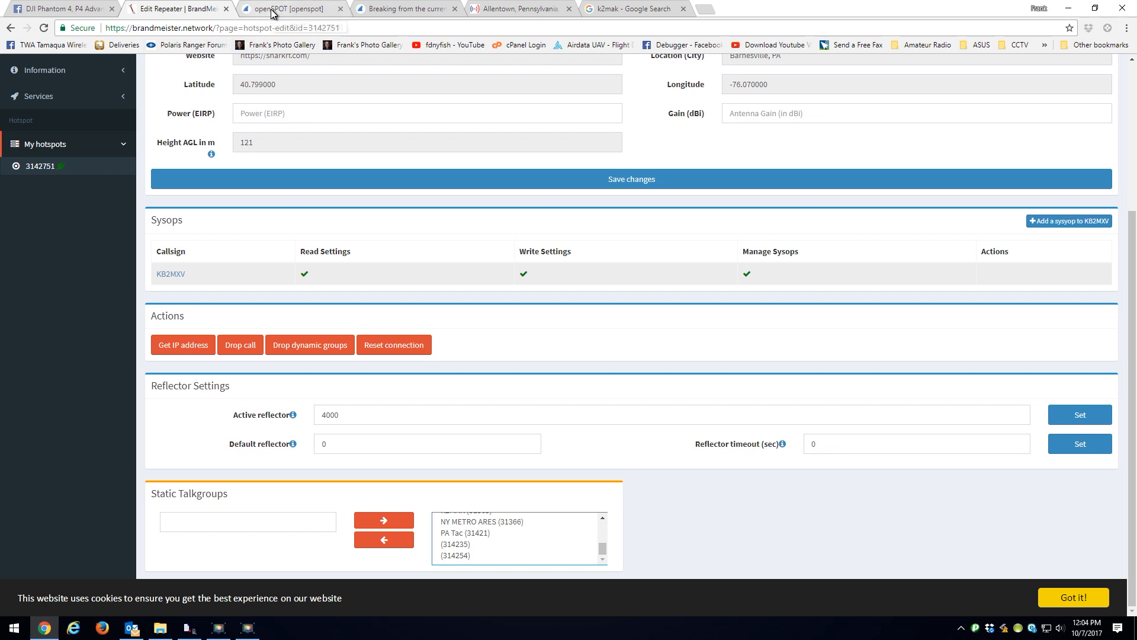
Show the openSPOT status listing linked static TGs from 310 through 31421, 314235 and 314254
{"action": "left_click", "coordinate": [289, 9]}
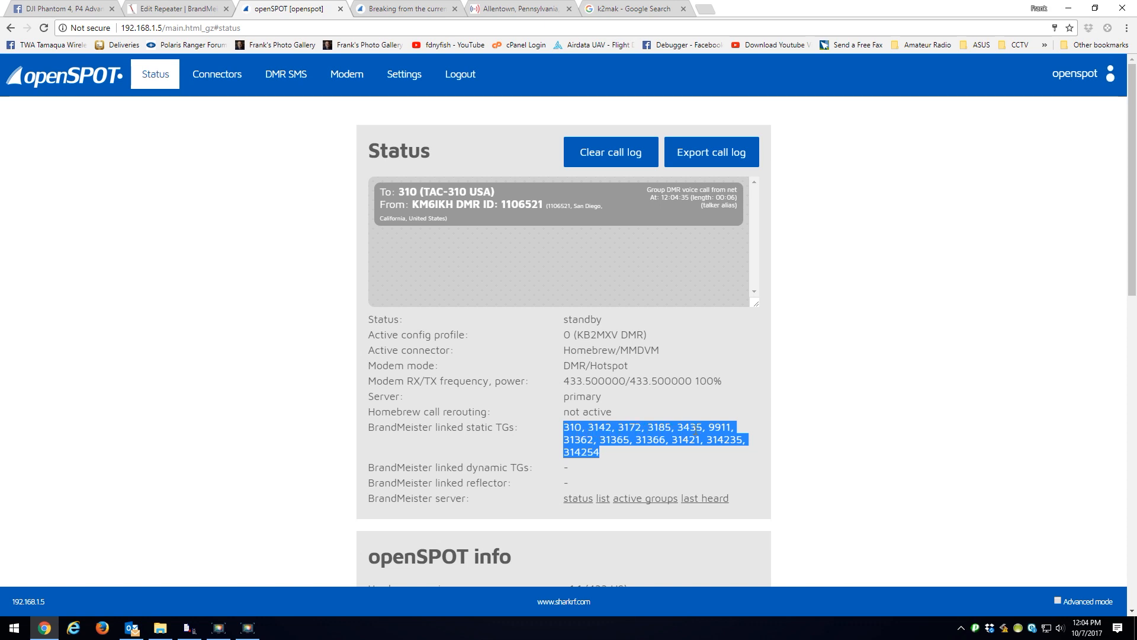
{"action": "mouse_move", "coordinate": [687, 459]}
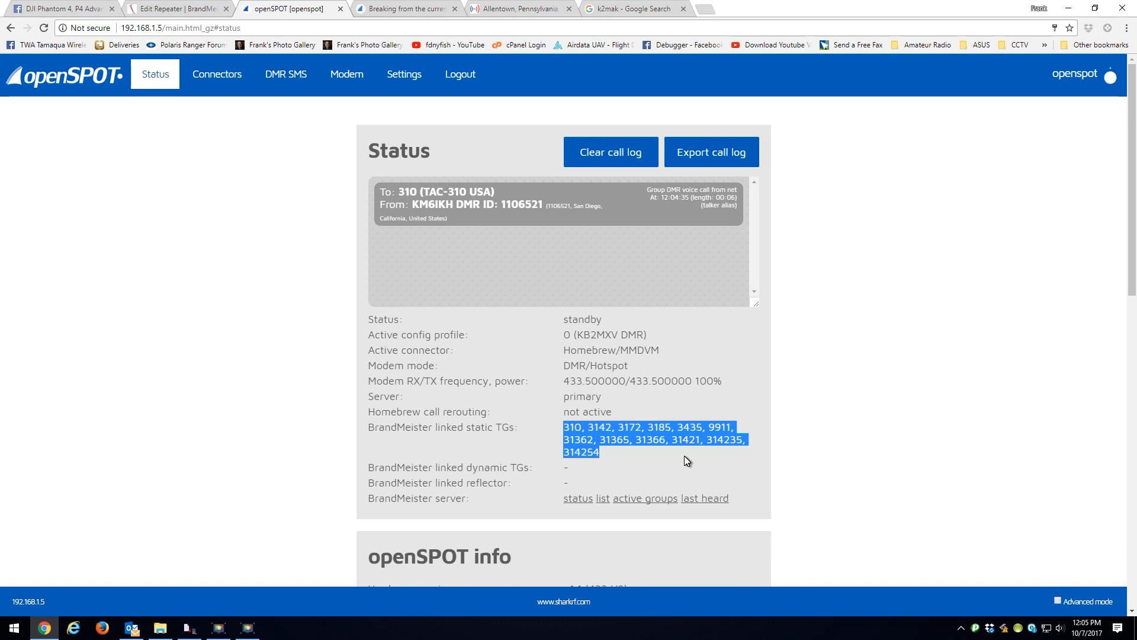
{"action": "mouse_move", "coordinate": [214, 624]}
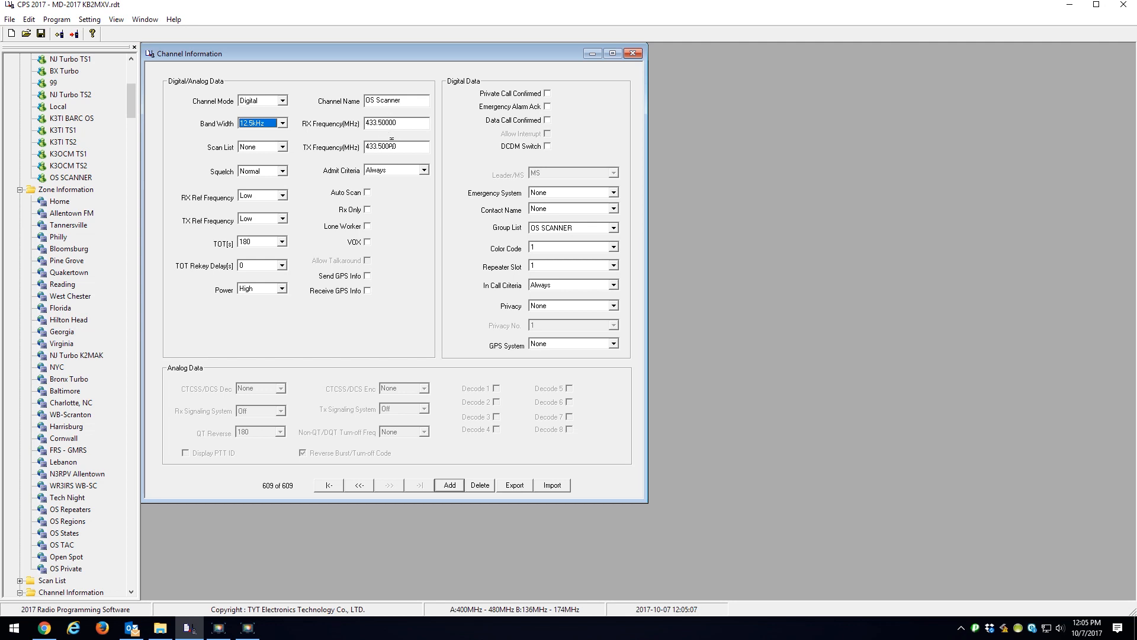
View the OS Scanner channel and its OS SCANNER receive group list with TAC 310, Pennsylvania, 31421 PA TAC
{"action": "left_click", "coordinate": [387, 122]}
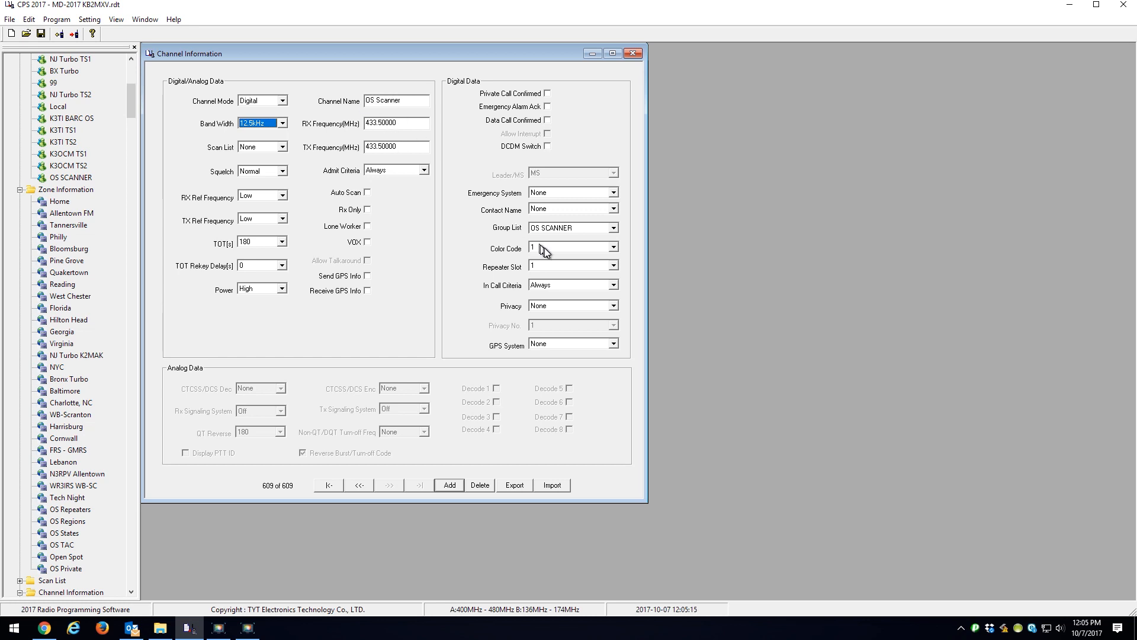
{"action": "mouse_move", "coordinate": [512, 233]}
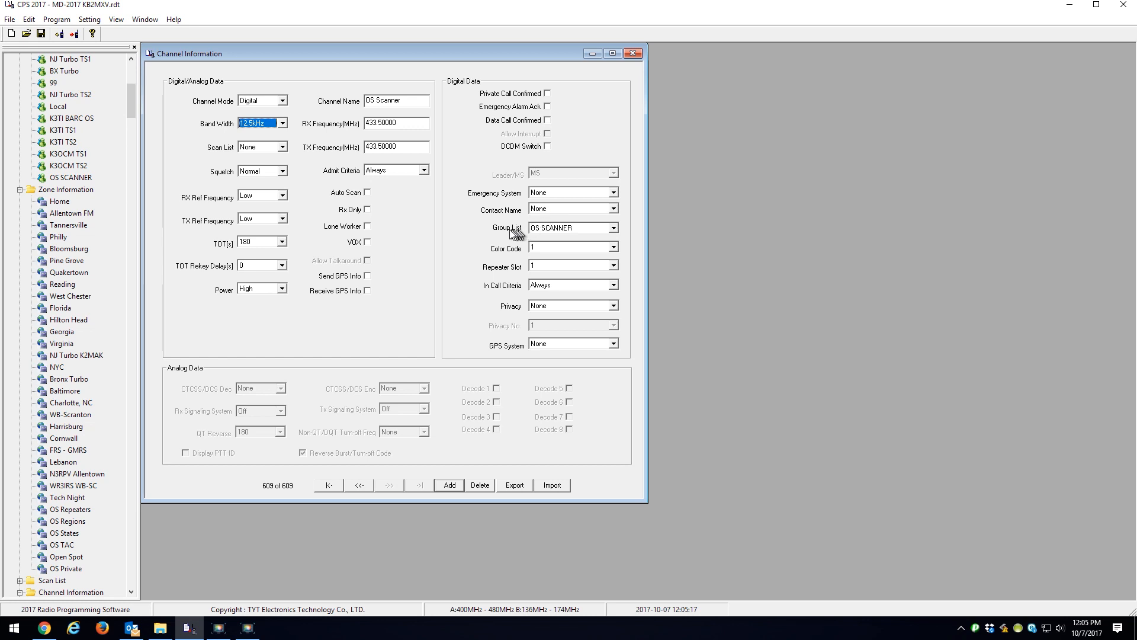
{"action": "mouse_move", "coordinate": [555, 233]}
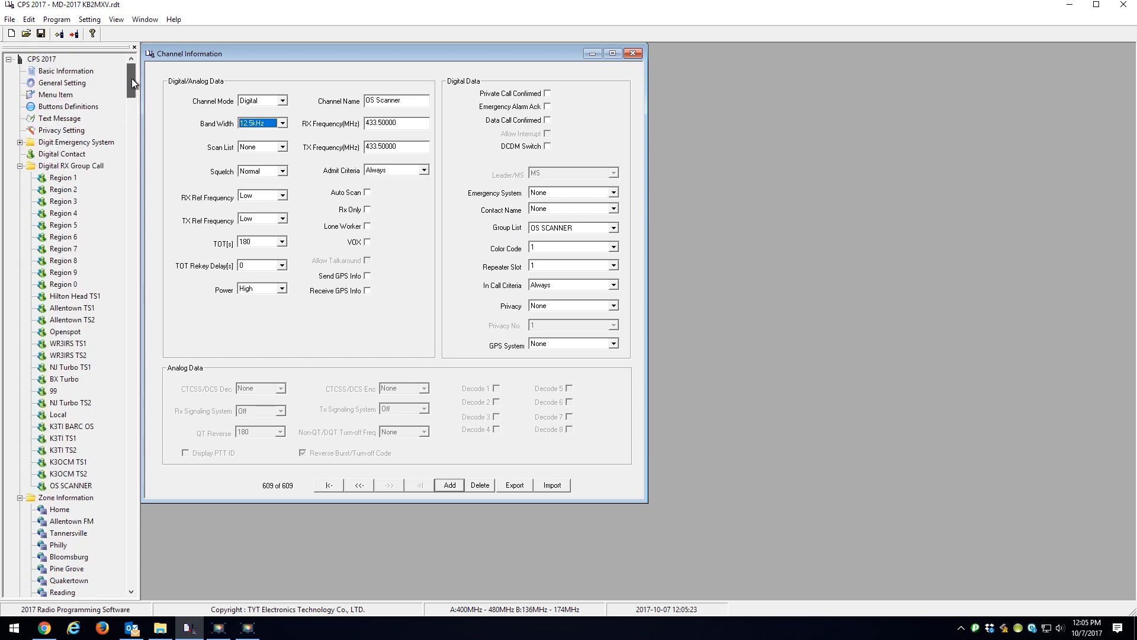
{"action": "scroll", "scroll_direction": "down", "scroll_amount": 3}
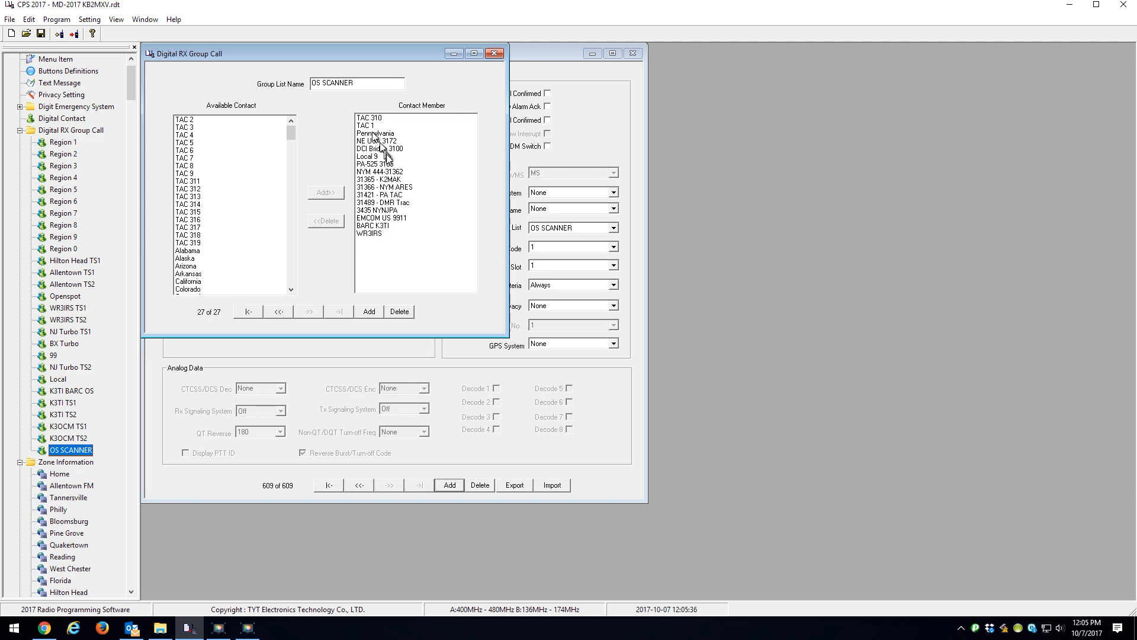
{"action": "mouse_move", "coordinate": [382, 169]}
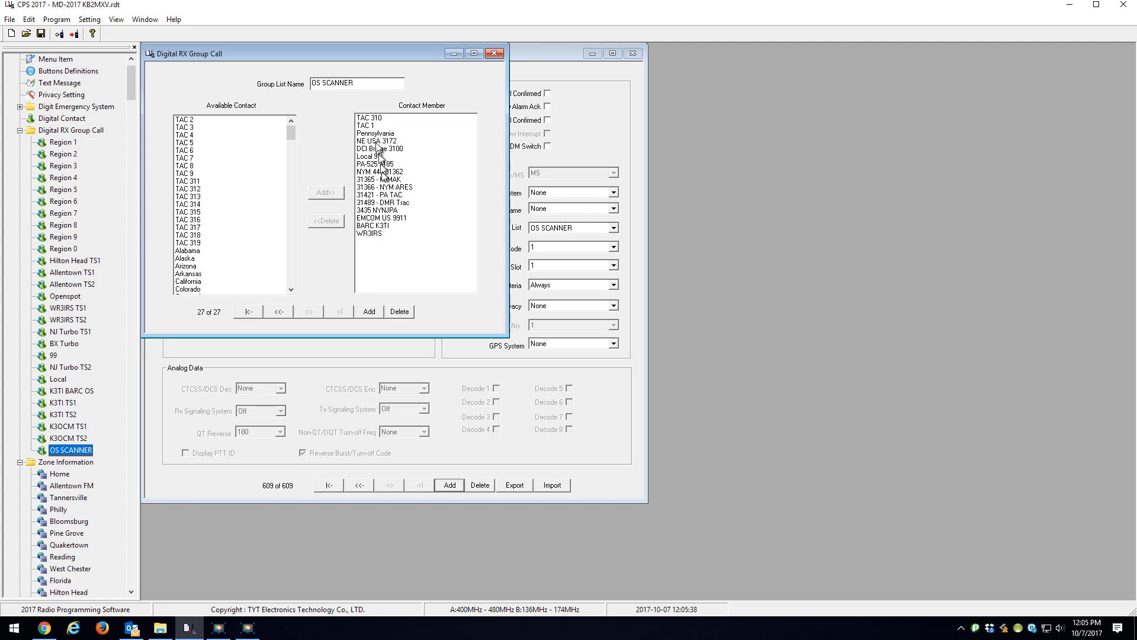
{"action": "mouse_move", "coordinate": [340, 111]}
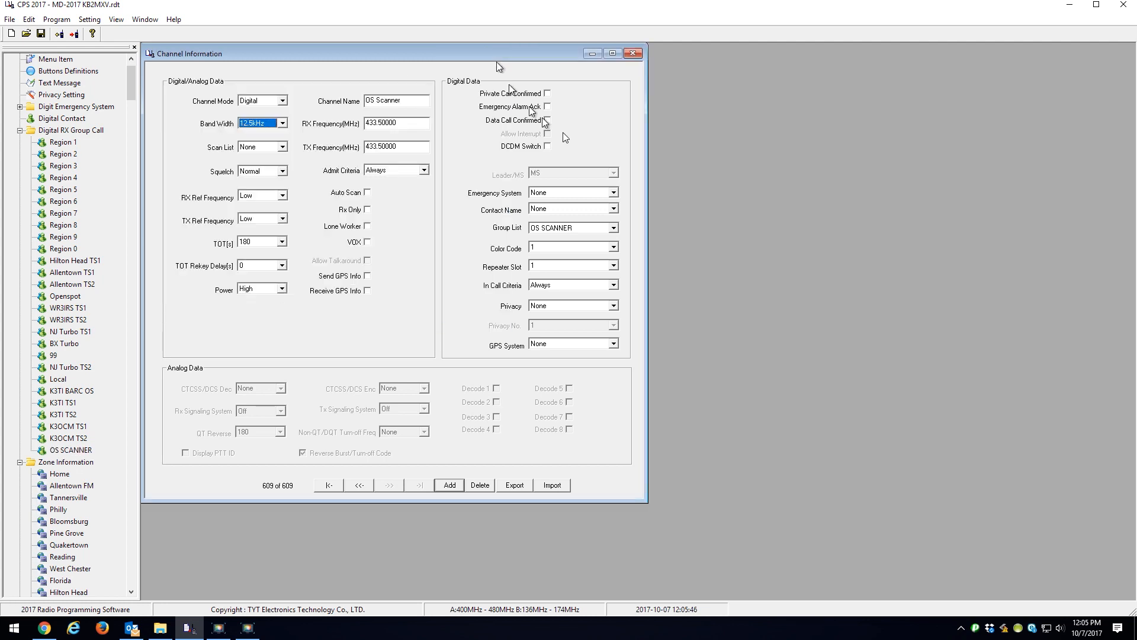
{"action": "mouse_move", "coordinate": [784, 280]}
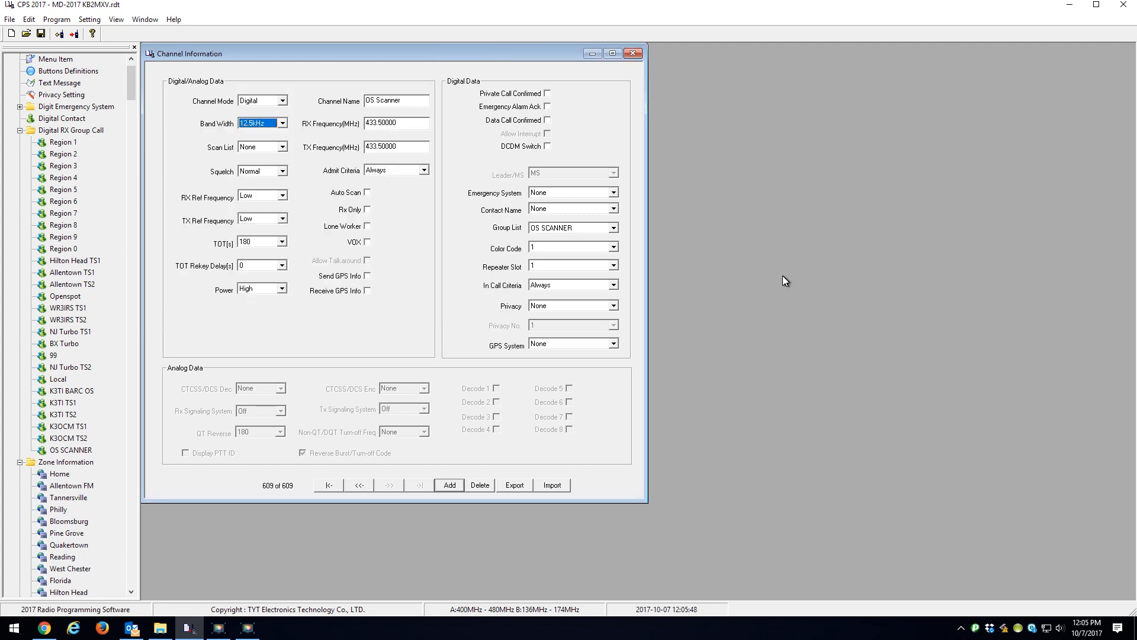